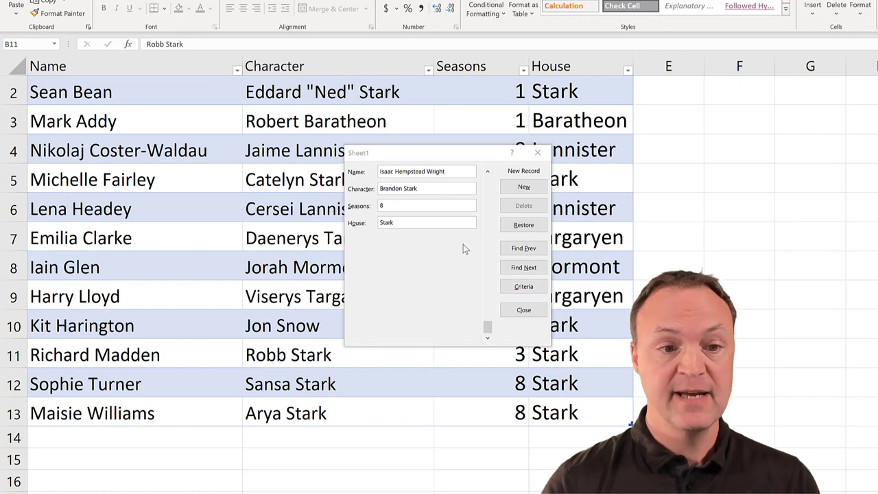
{"action": "mouse_move", "coordinate": [431, 283]}
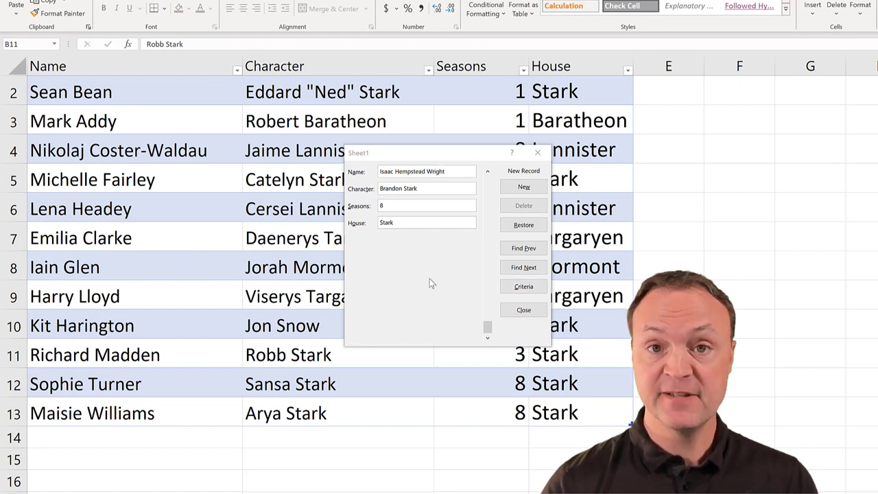
Step: Add Isaac Hempstead Wright as Brandon Stark, 8 seasons, House Stark as table row 14
{"action": "left_click", "coordinate": [523, 187]}
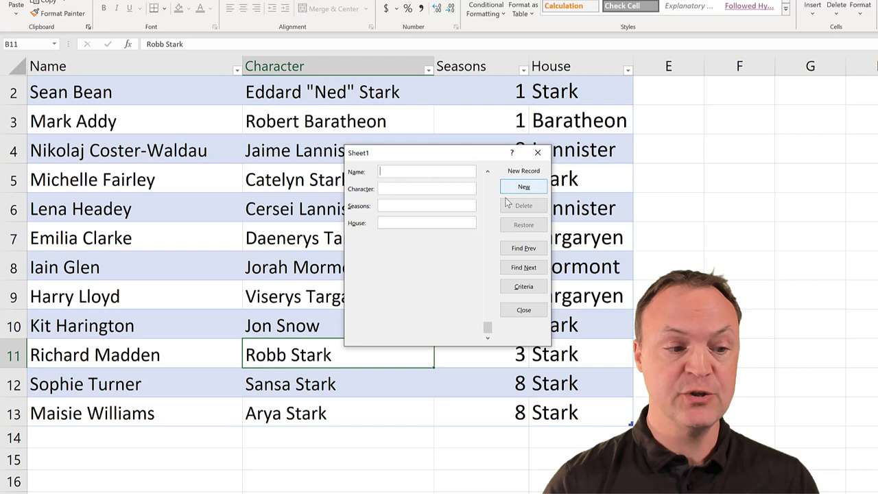
{"action": "left_click", "coordinate": [523, 186]}
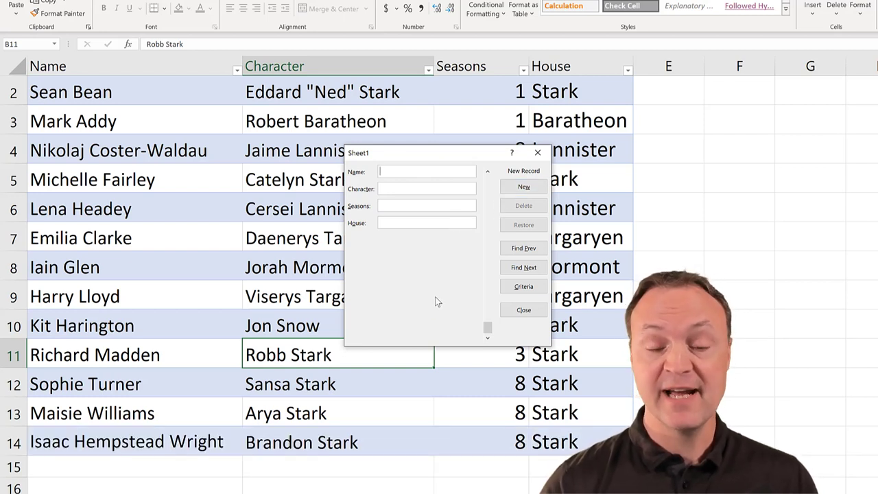
{"action": "mouse_move", "coordinate": [472, 276]}
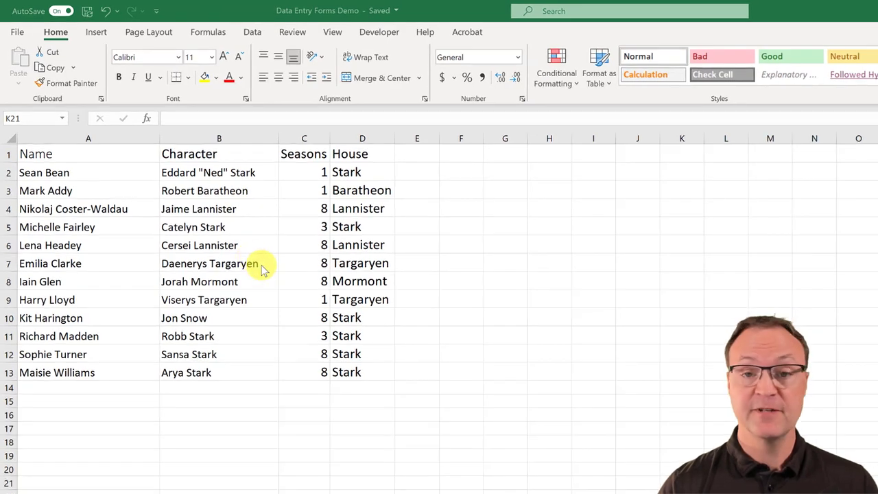
{"action": "mouse_move", "coordinate": [269, 268]}
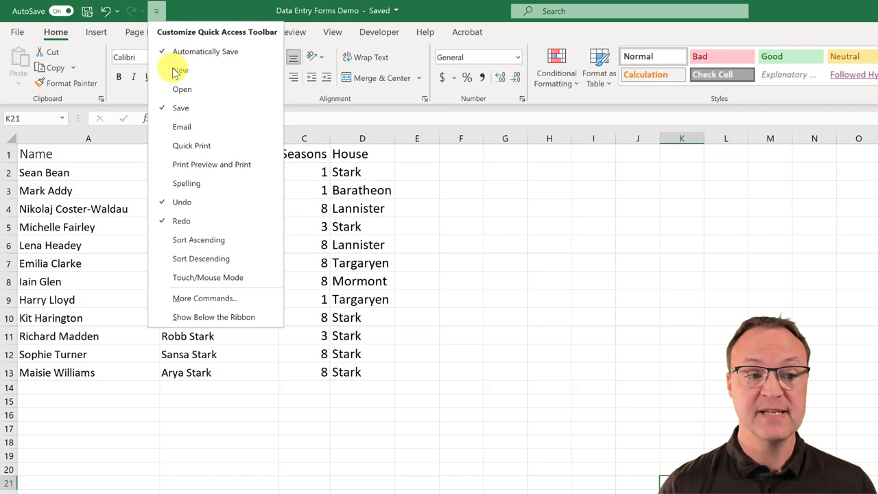
{"action": "mouse_move", "coordinate": [227, 298]}
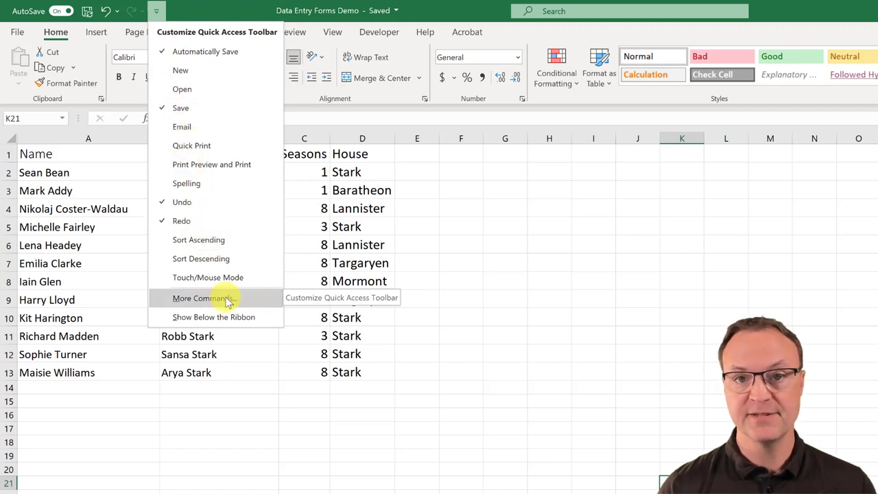
Step: Add the Form command from Commands Not in the Ribbon to the Quick Access Toolbar
{"action": "left_click", "coordinate": [203, 298]}
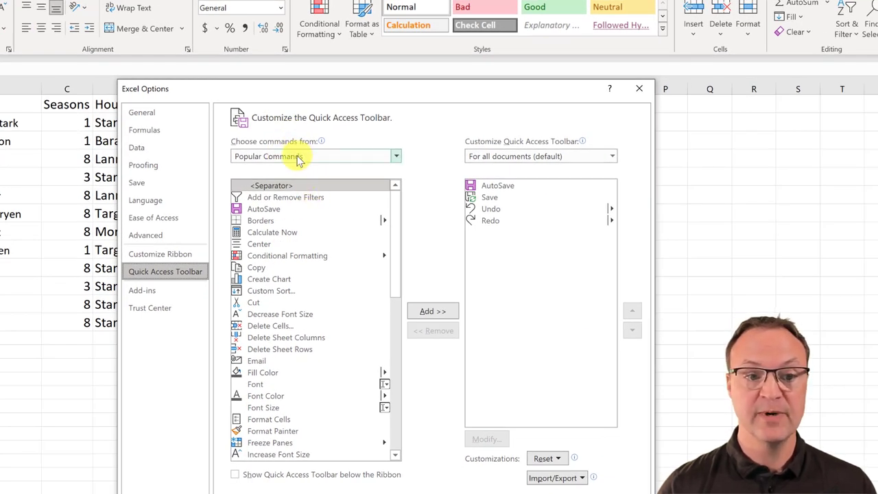
{"action": "left_click", "coordinate": [396, 155]}
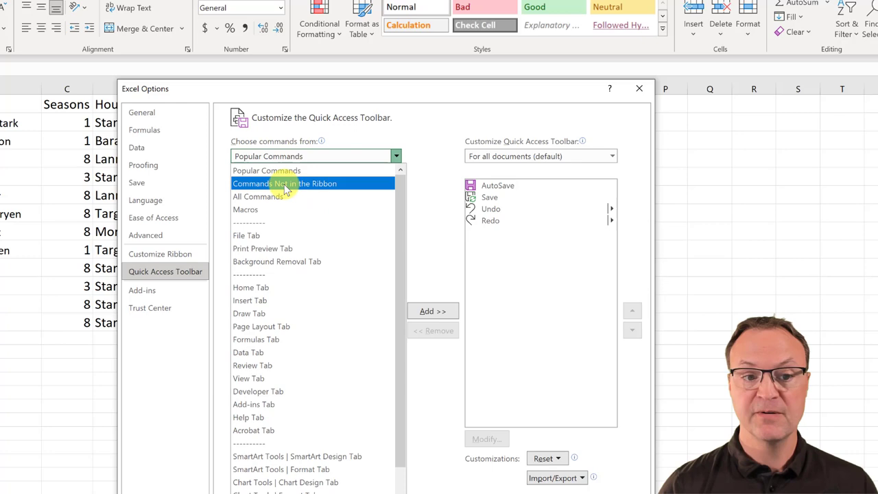
{"action": "left_click", "coordinate": [284, 183]}
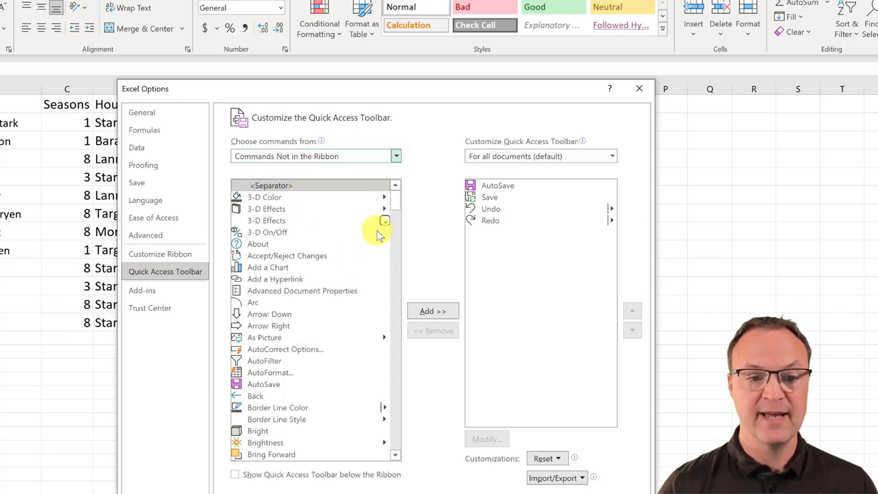
{"action": "scroll", "scroll_direction": "down", "scroll_amount": 3}
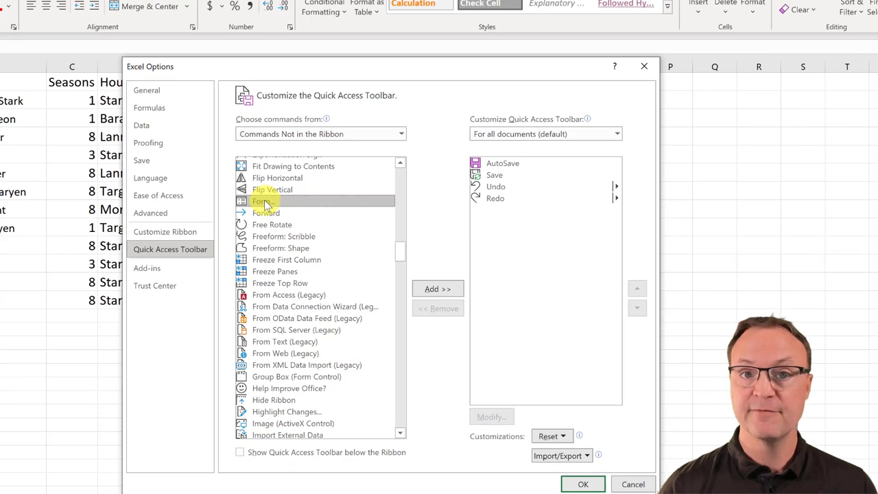
{"action": "left_click", "coordinate": [438, 289]}
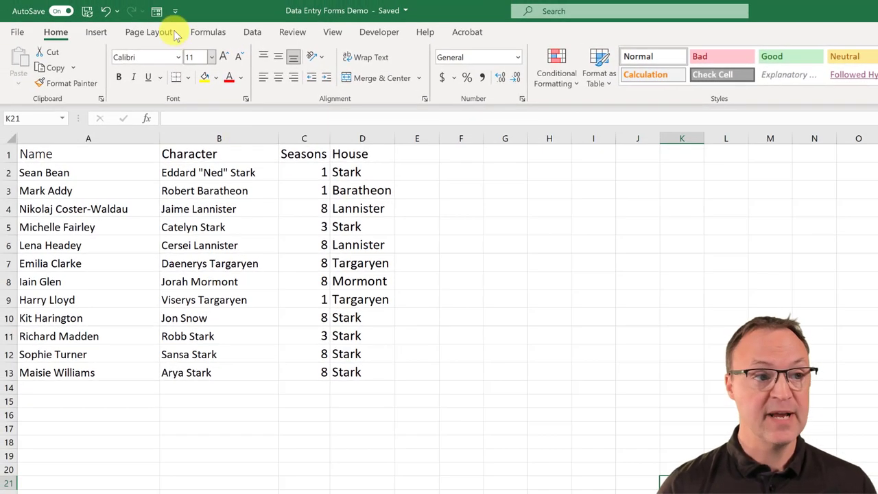
{"action": "mouse_move", "coordinate": [157, 12]}
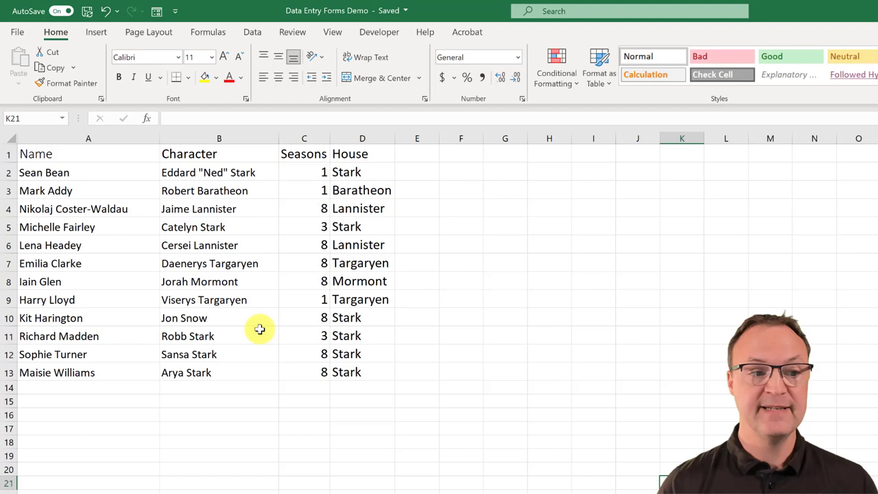
{"action": "mouse_move", "coordinate": [144, 303]}
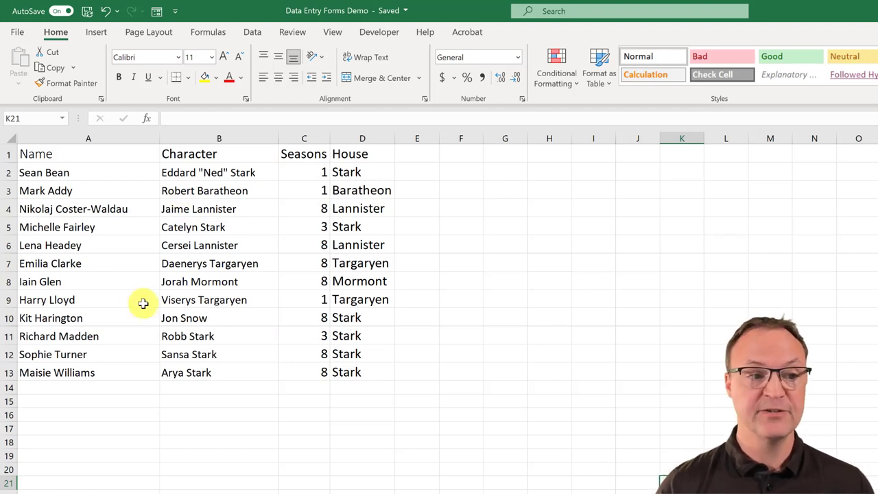
{"action": "mouse_move", "coordinate": [165, 248]}
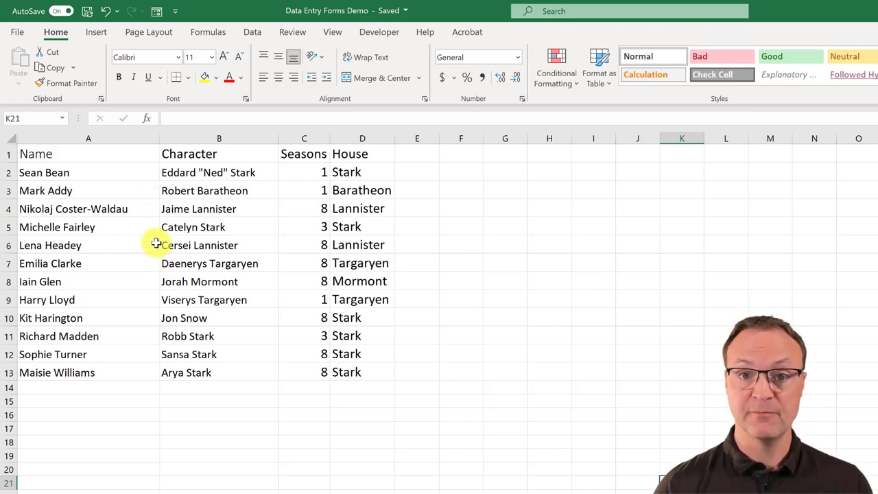
{"action": "mouse_move", "coordinate": [178, 252]}
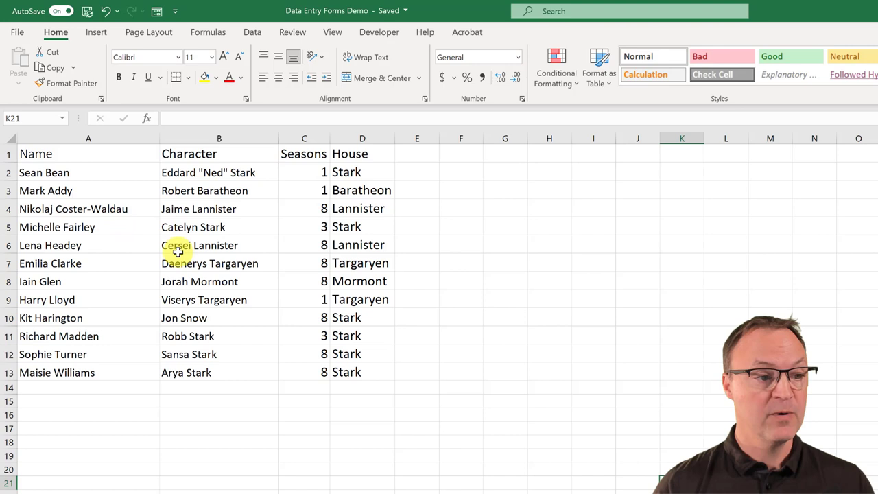
{"action": "left_click", "coordinate": [199, 245]}
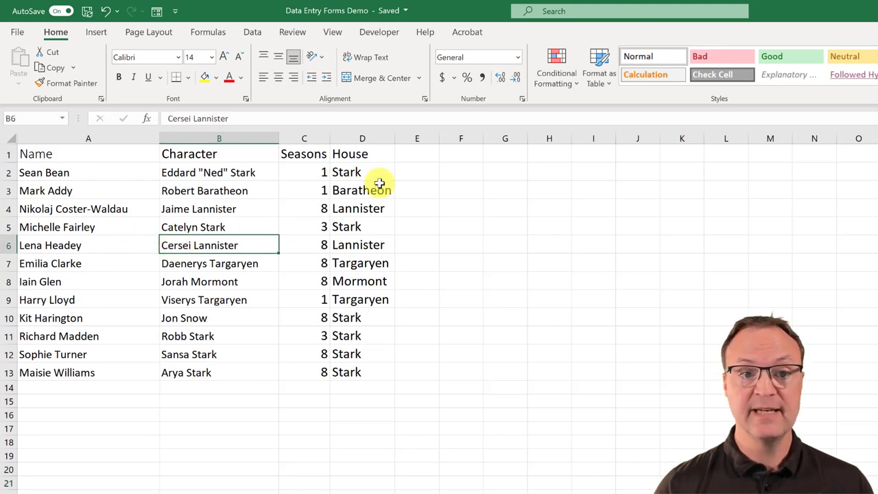
{"action": "mouse_move", "coordinate": [598, 69]}
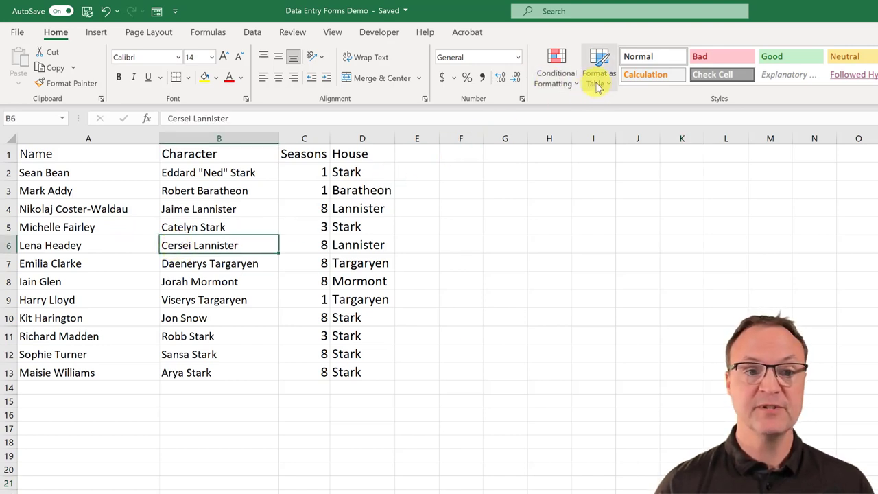
{"action": "mouse_move", "coordinate": [597, 72]}
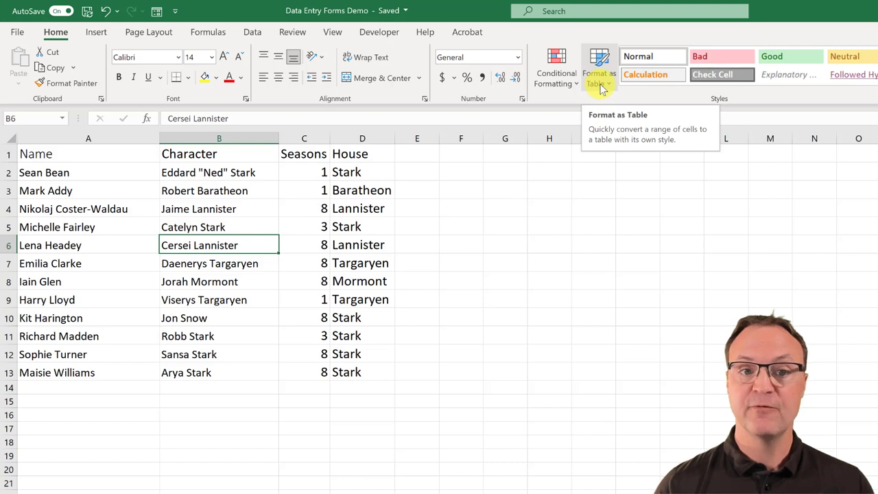
{"action": "left_click", "coordinate": [599, 68]}
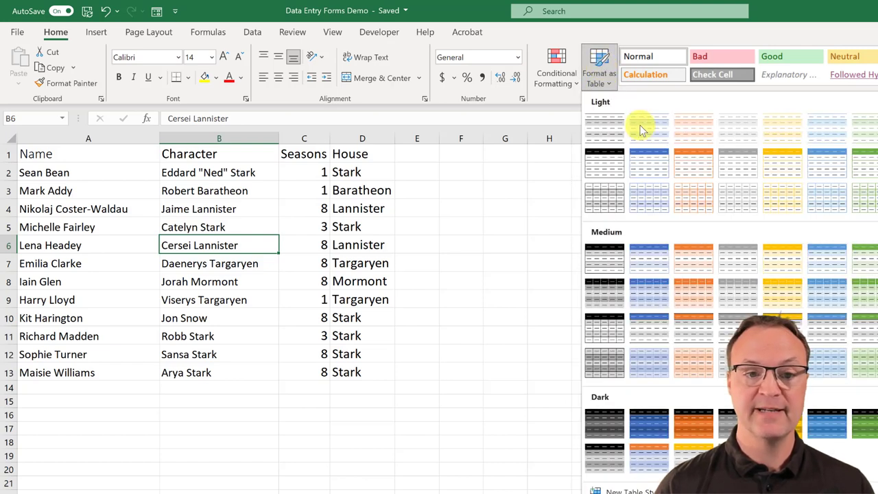
{"action": "left_click", "coordinate": [648, 127]}
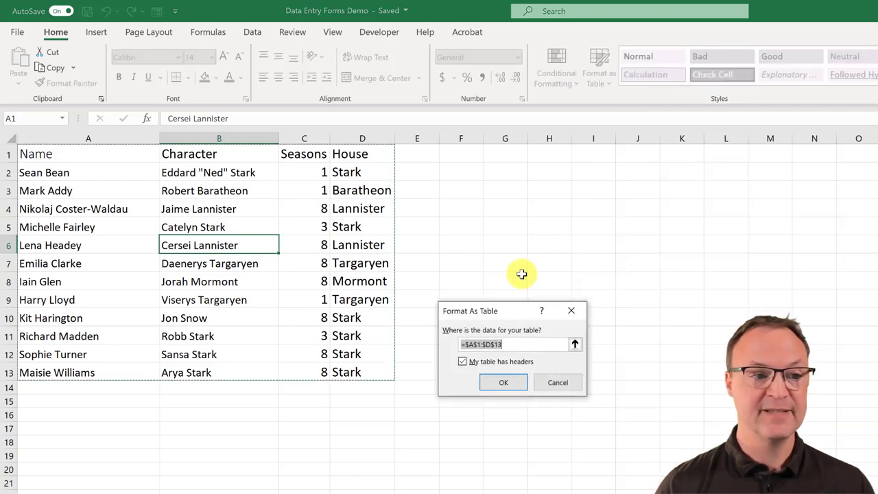
{"action": "mouse_move", "coordinate": [493, 326]}
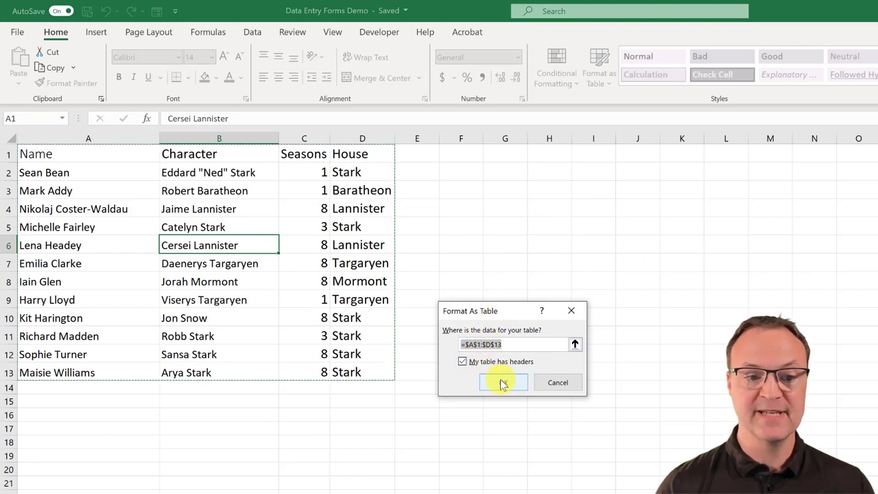
{"action": "left_click", "coordinate": [503, 382]}
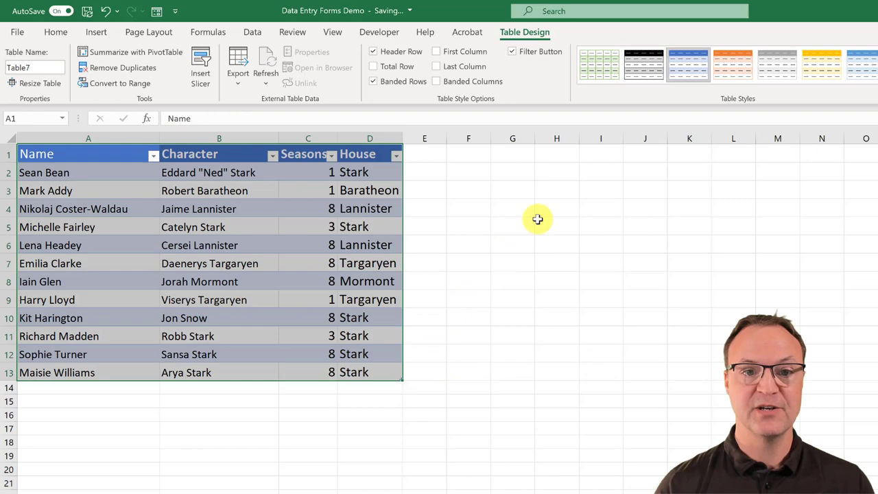
{"action": "left_click", "coordinate": [732, 64]}
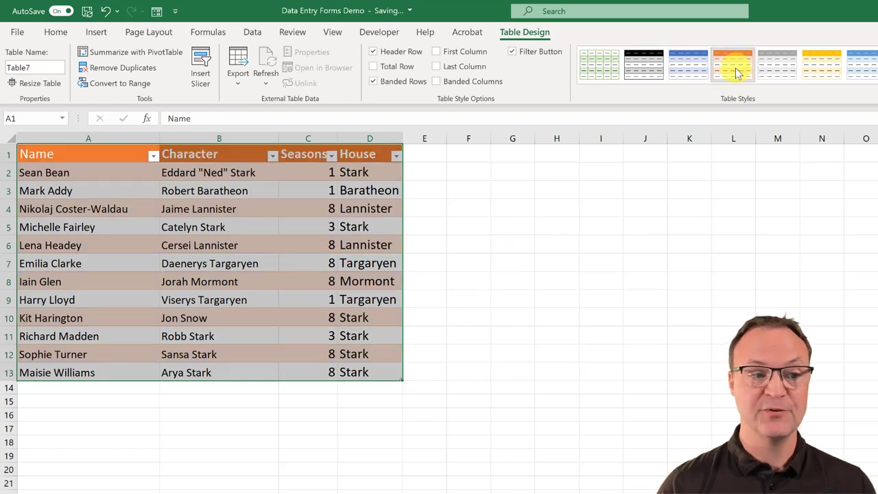
{"action": "left_click", "coordinate": [688, 64]}
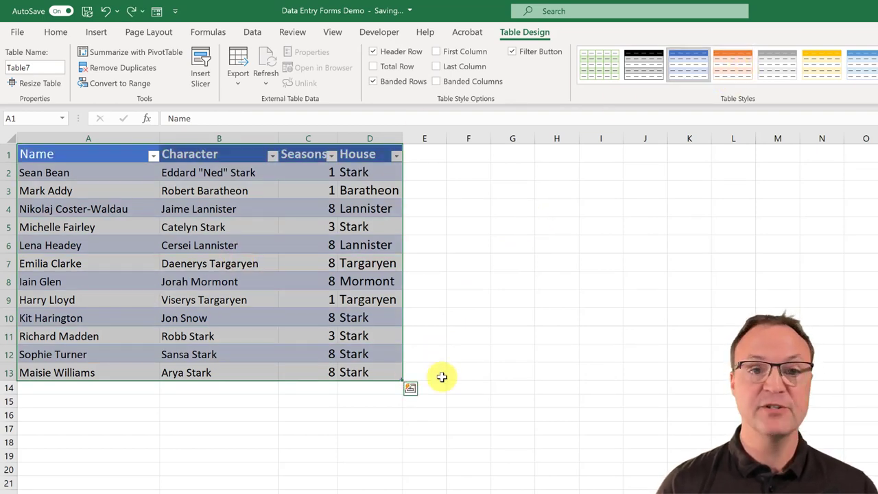
{"action": "left_click", "coordinate": [219, 245]}
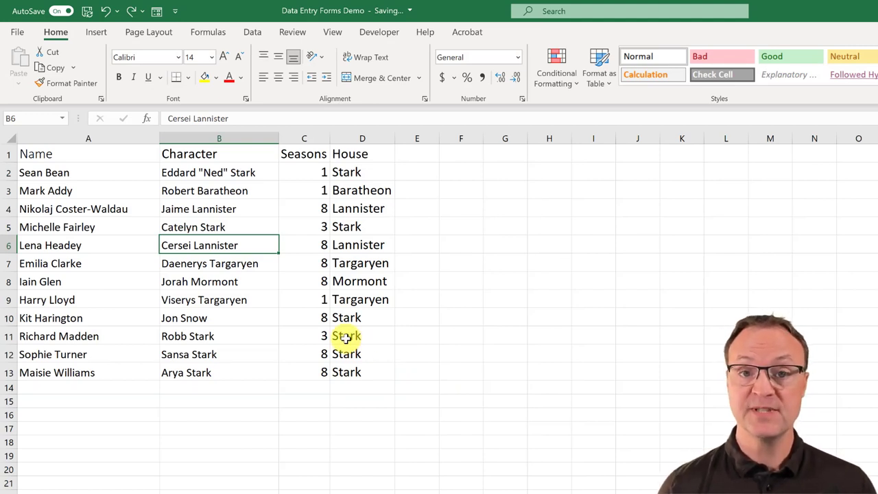
{"action": "key", "text": "ctrl+t"}
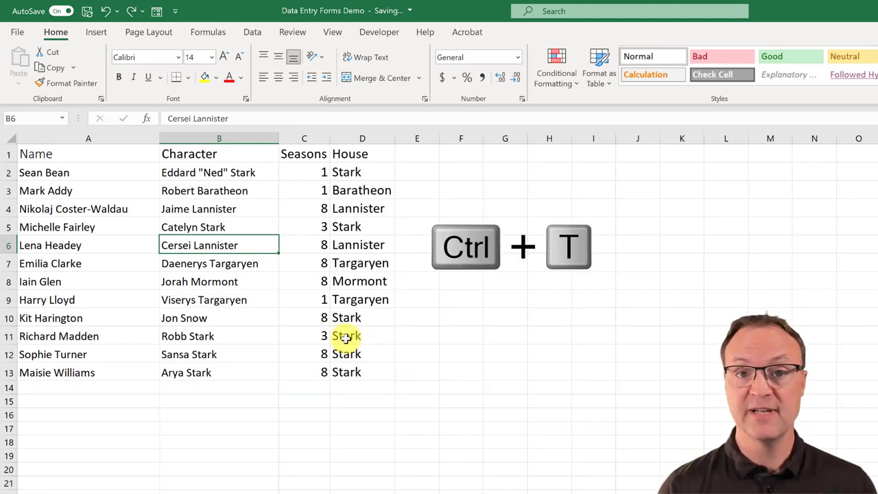
{"action": "key", "text": "ctrl+t"}
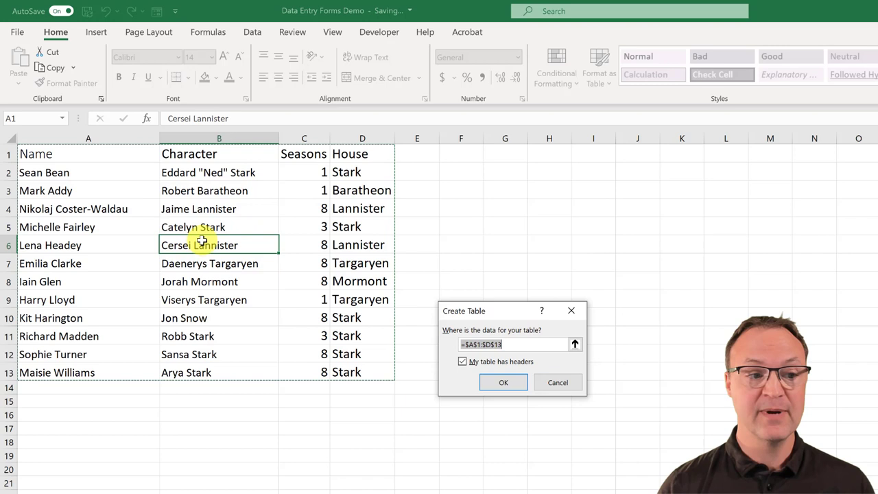
{"action": "mouse_move", "coordinate": [480, 317]}
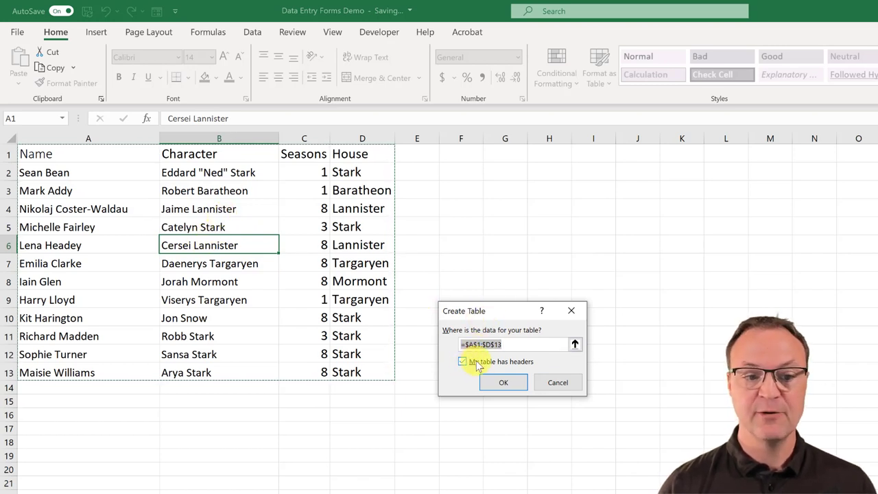
{"action": "left_click", "coordinate": [503, 382]}
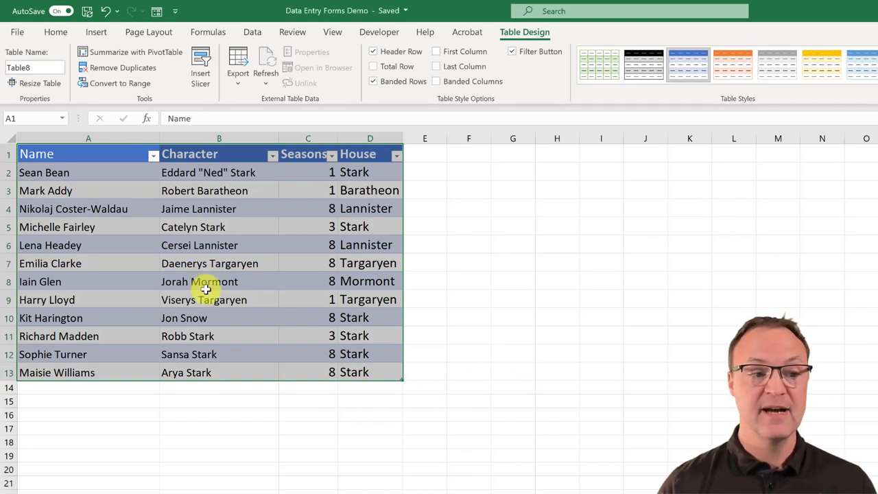
{"action": "left_click", "coordinate": [219, 282]}
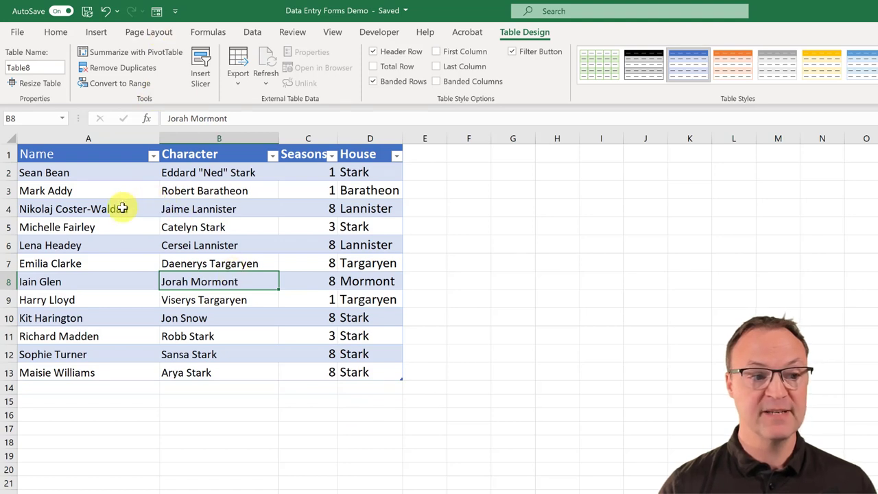
{"action": "mouse_move", "coordinate": [253, 248]}
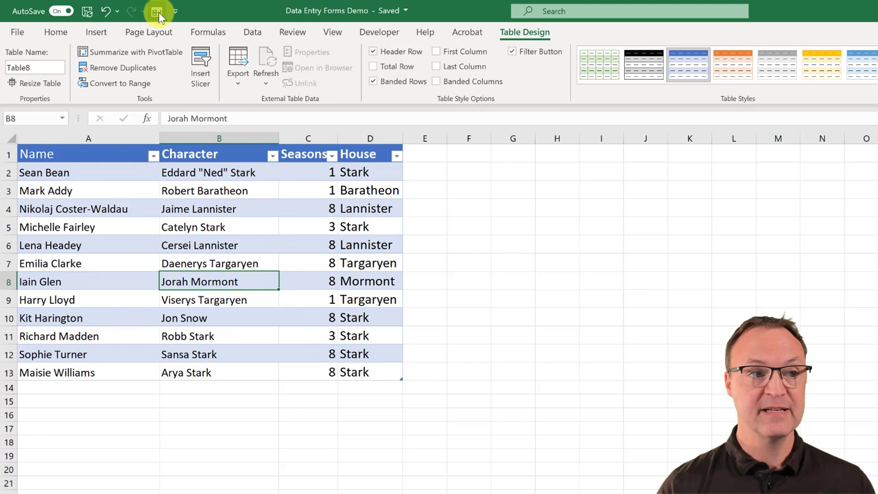
{"action": "left_click", "coordinate": [157, 11]}
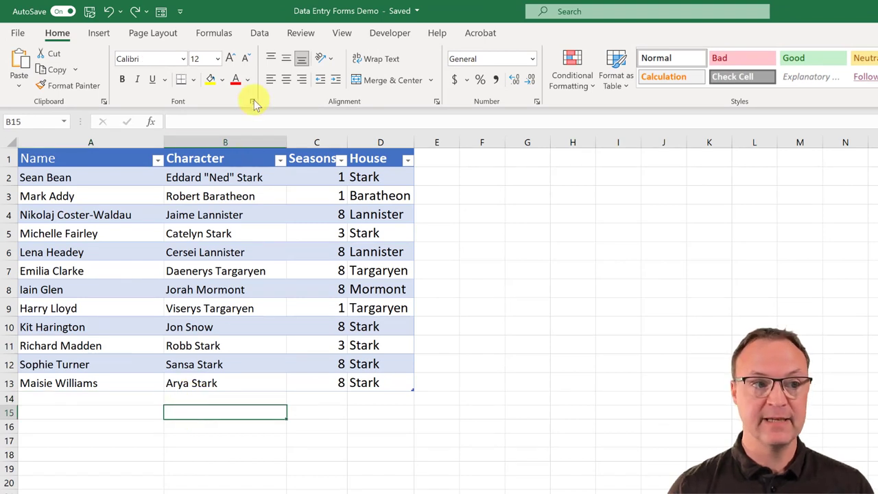
{"action": "left_click", "coordinate": [255, 96]}
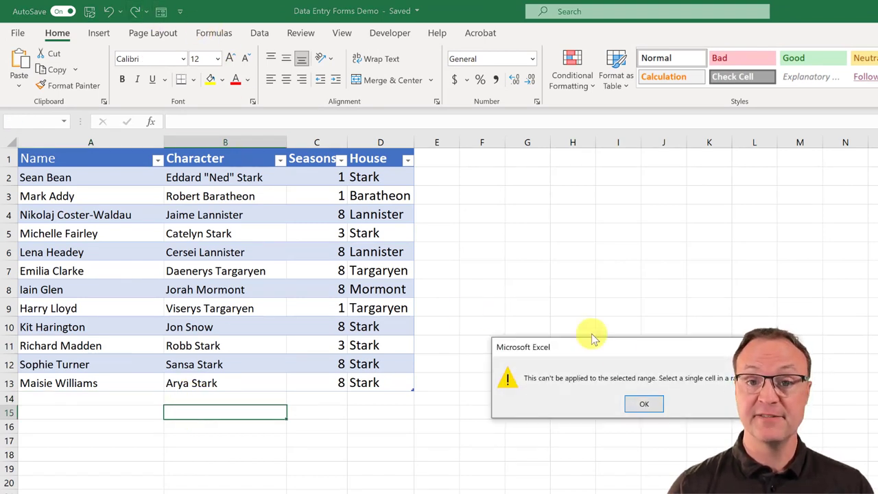
{"action": "left_click", "coordinate": [643, 404]}
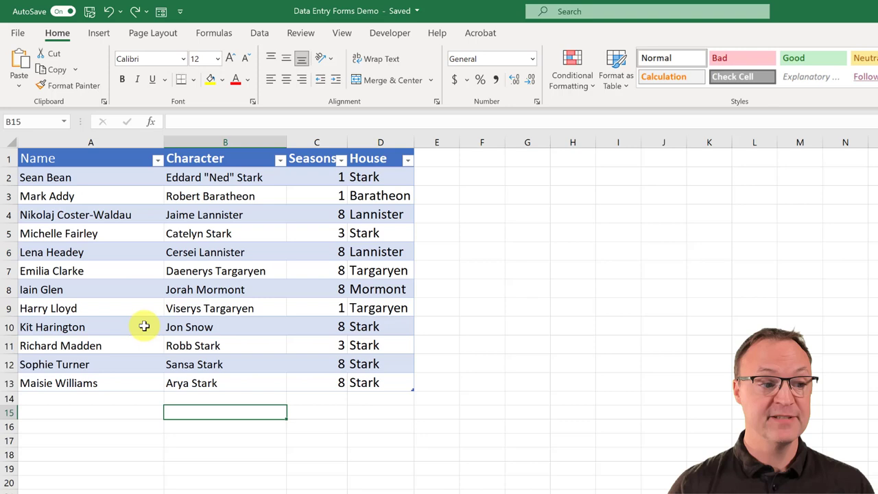
{"action": "left_click", "coordinate": [91, 326]}
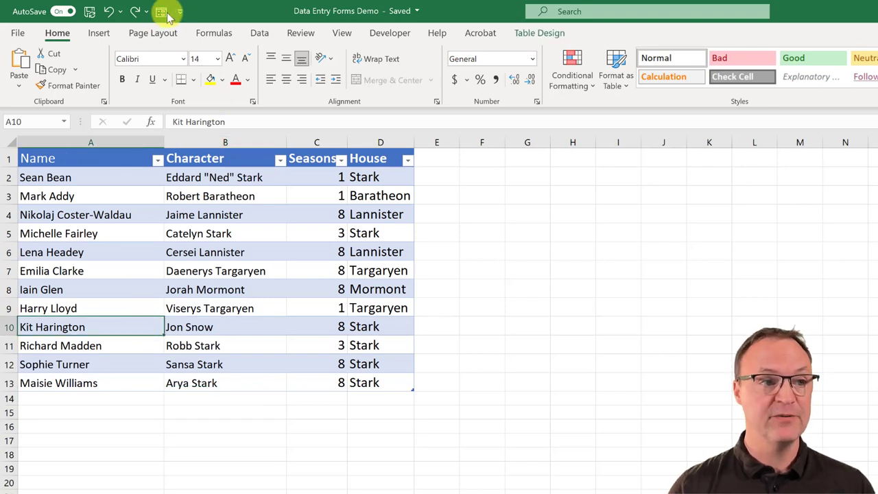
Step: Open the cast table's data form, browse four records, and start a blank new record
{"action": "left_click", "coordinate": [162, 11]}
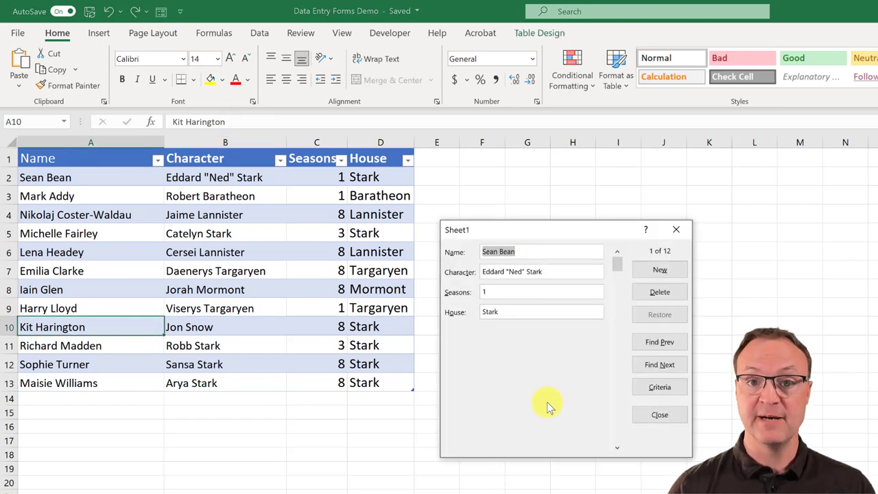
{"action": "mouse_move", "coordinate": [549, 381]}
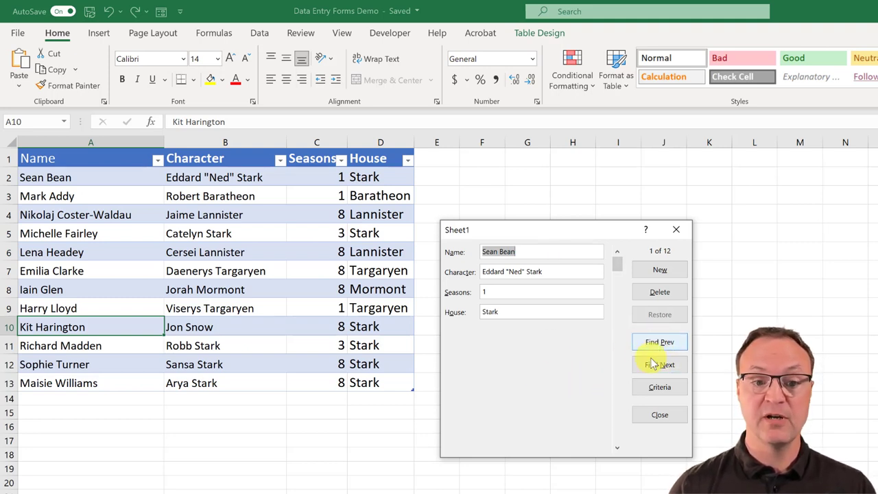
{"action": "left_click", "coordinate": [659, 365]}
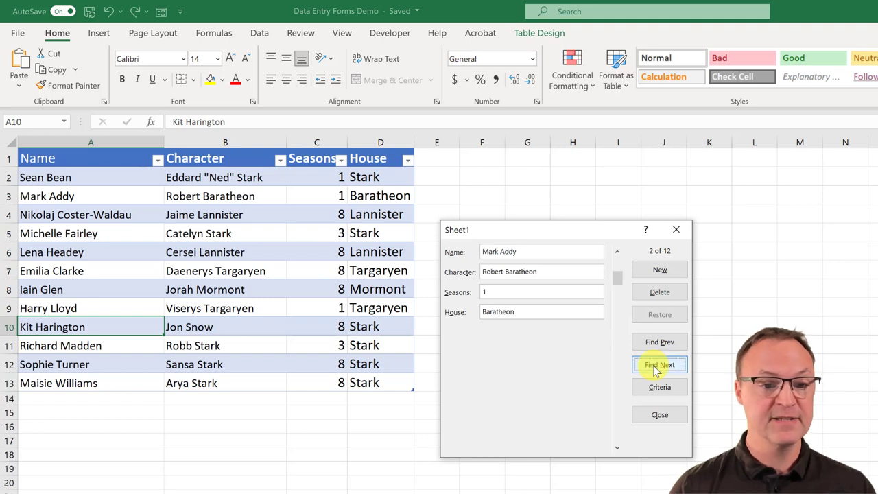
{"action": "left_click", "coordinate": [659, 365]}
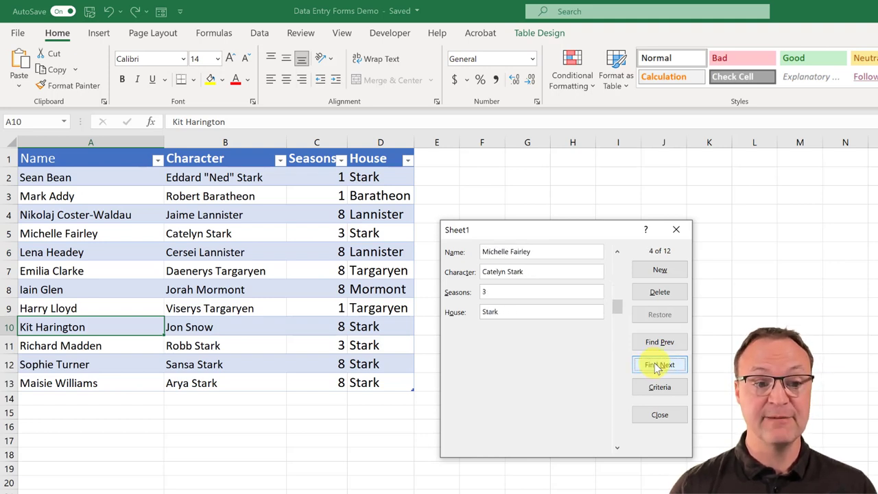
{"action": "left_click", "coordinate": [660, 364]}
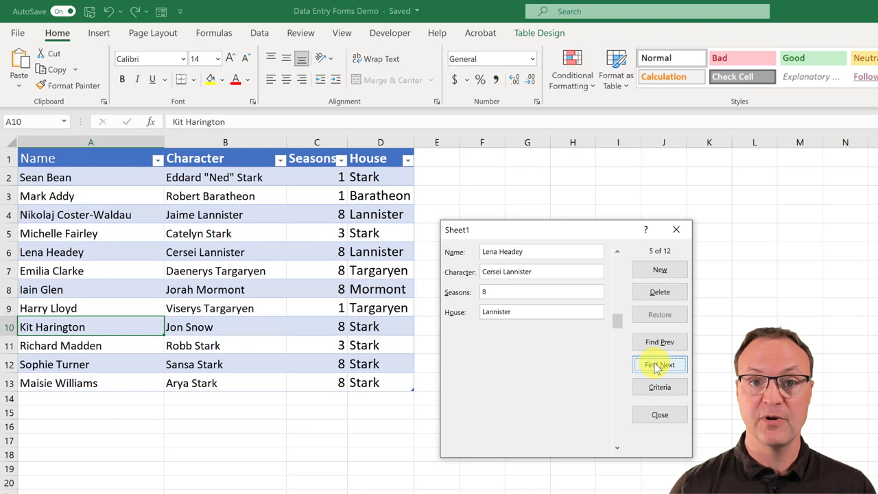
{"action": "left_click", "coordinate": [659, 364]}
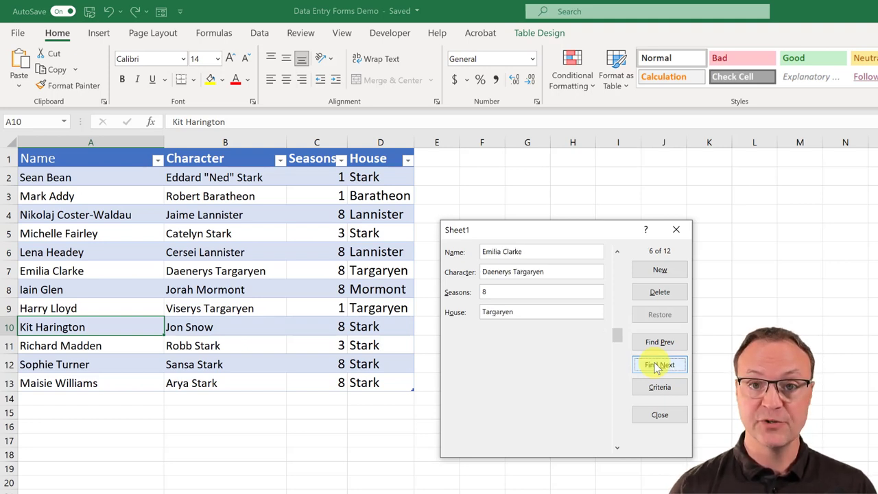
{"action": "left_click", "coordinate": [659, 269]}
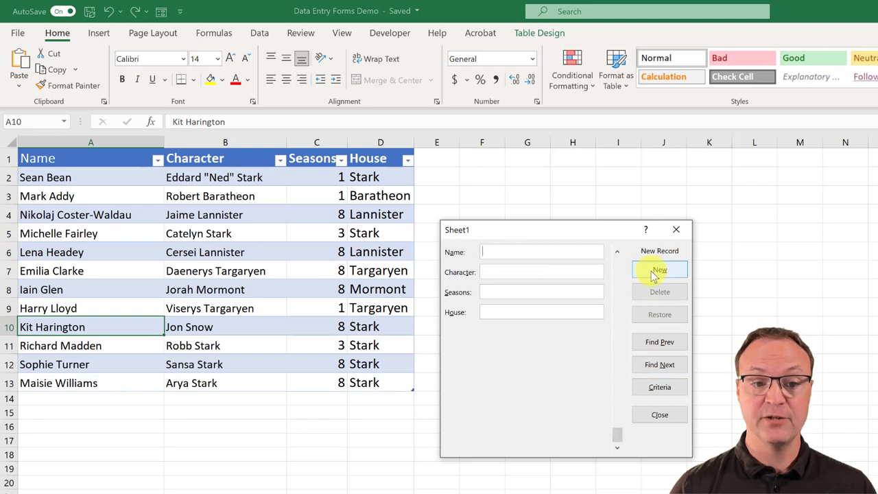
Step: Add Isaac Hempstead Wright, Bran Stark, 8, Stark via the form, then step back to record 11
{"action": "type", "text": "Isaac Hempstead Wright"}
{"action": "left_click", "coordinate": [541, 273]}
{"action": "type", "text": "B"}
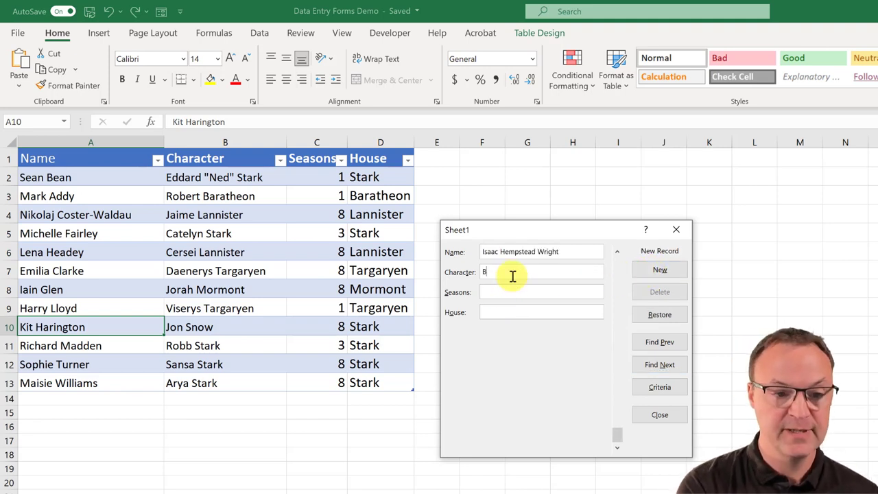
{"action": "type", "text": "ran Stark"}
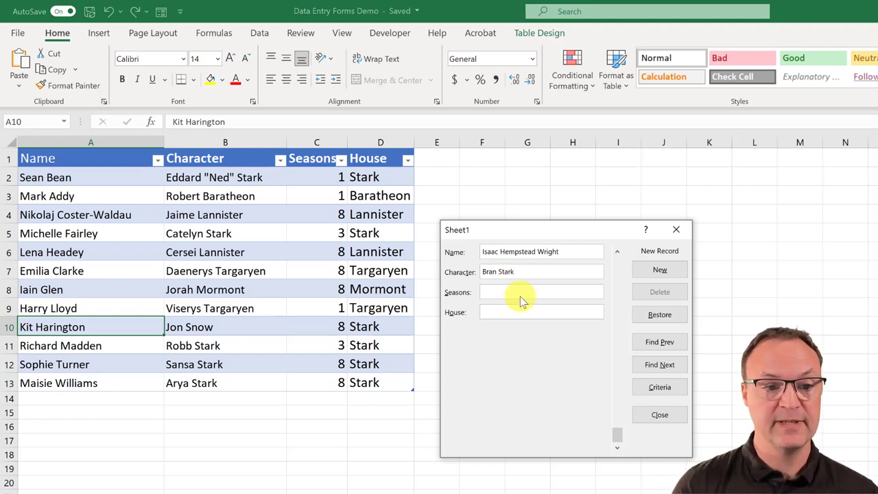
{"action": "type", "text": "8"}
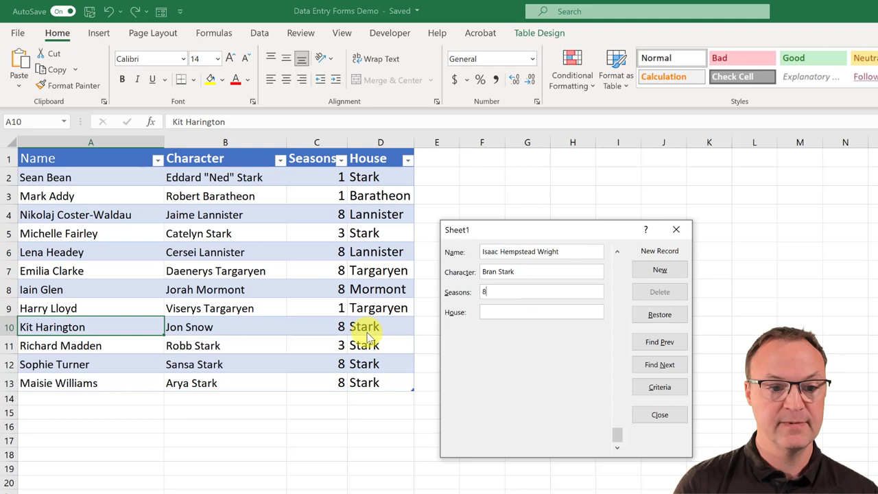
{"action": "type", "text": "Stark"}
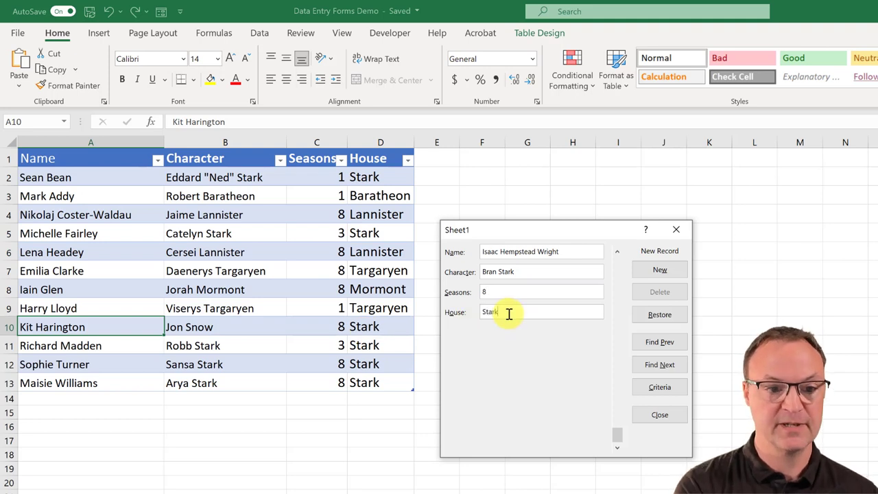
{"action": "left_click", "coordinate": [659, 269]}
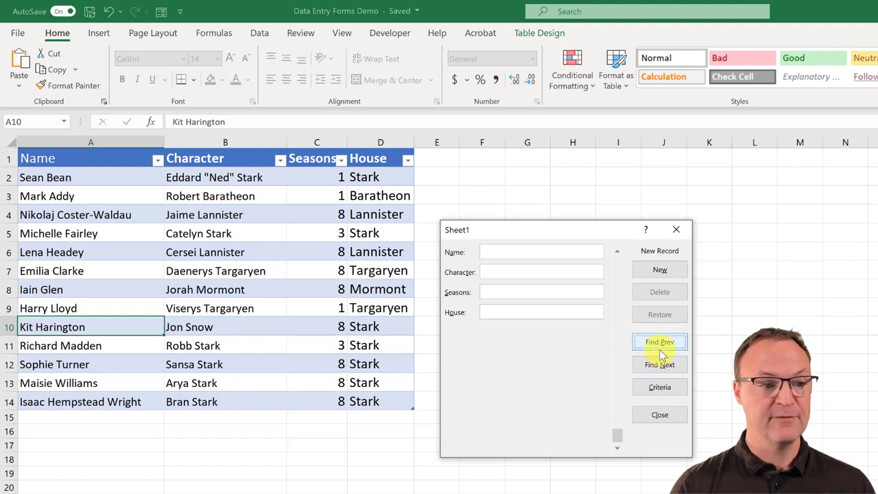
{"action": "left_click", "coordinate": [659, 342]}
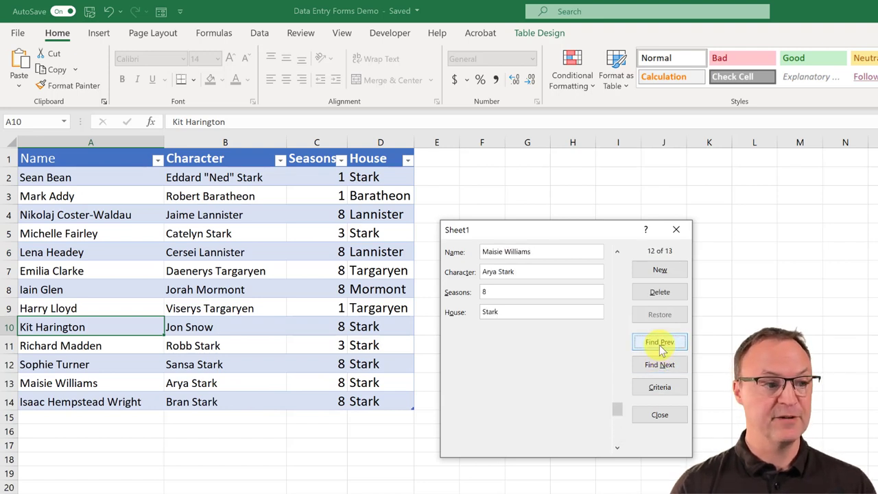
{"action": "left_click", "coordinate": [659, 341]}
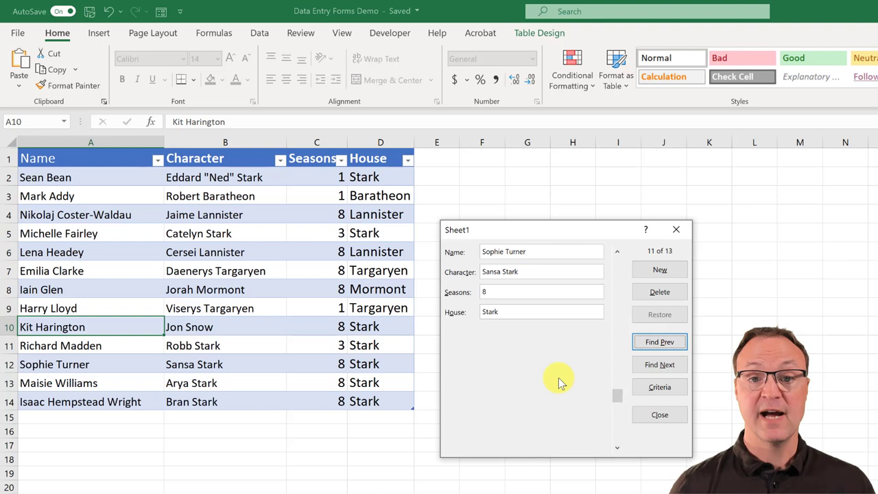
{"action": "mouse_move", "coordinate": [549, 304]}
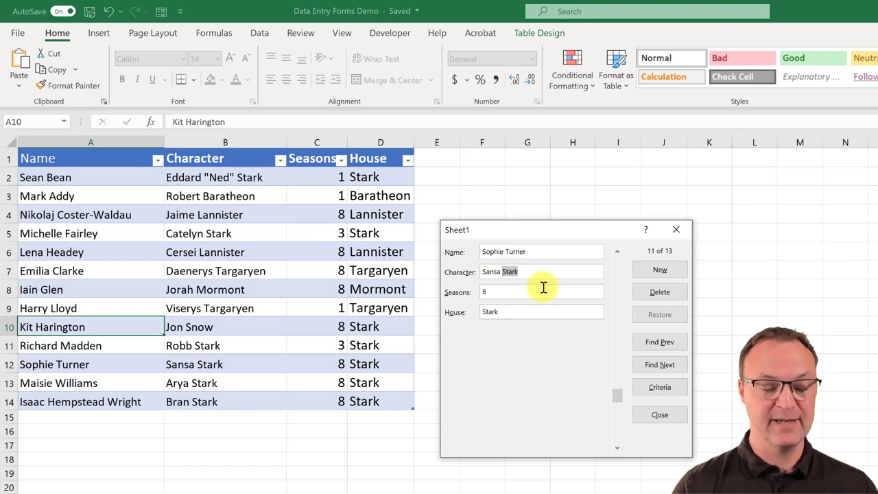
{"action": "type", "text": "Lanni"}
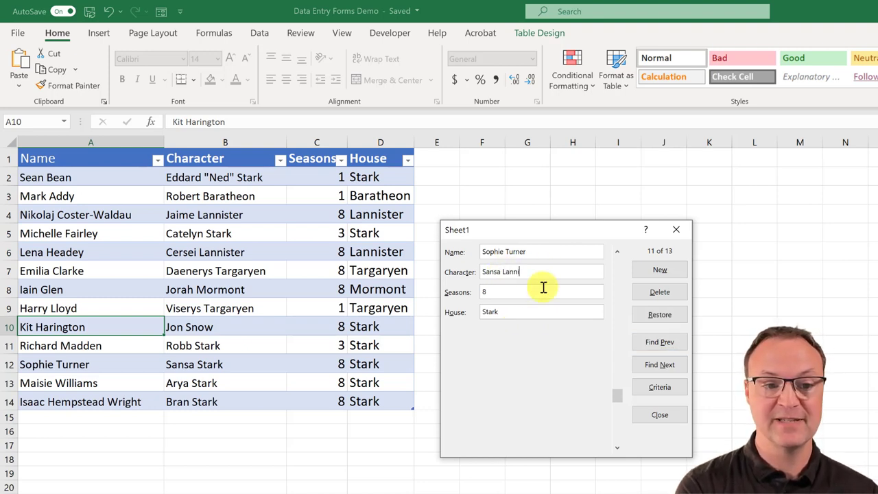
{"action": "type", "text": "ster"}
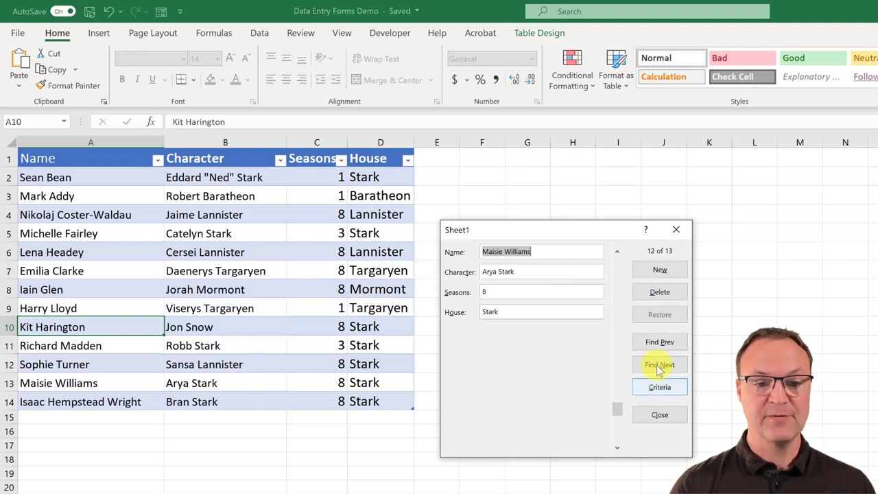
{"action": "left_click", "coordinate": [659, 342]}
{"action": "type", "text": "Sansa S"}
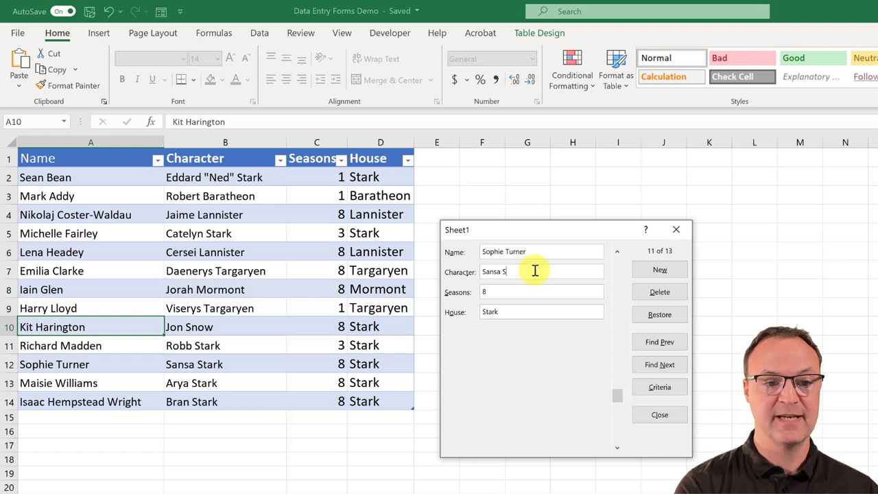
{"action": "type", "text": "annister"}
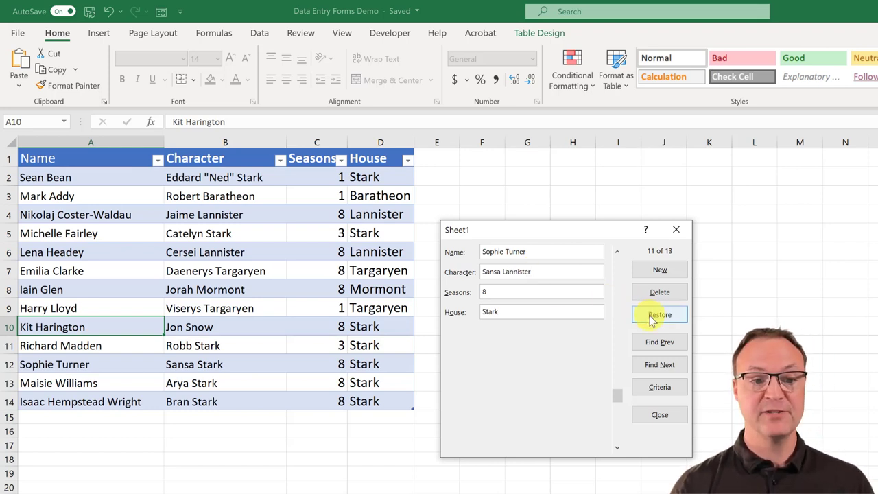
{"action": "left_click", "coordinate": [659, 314]}
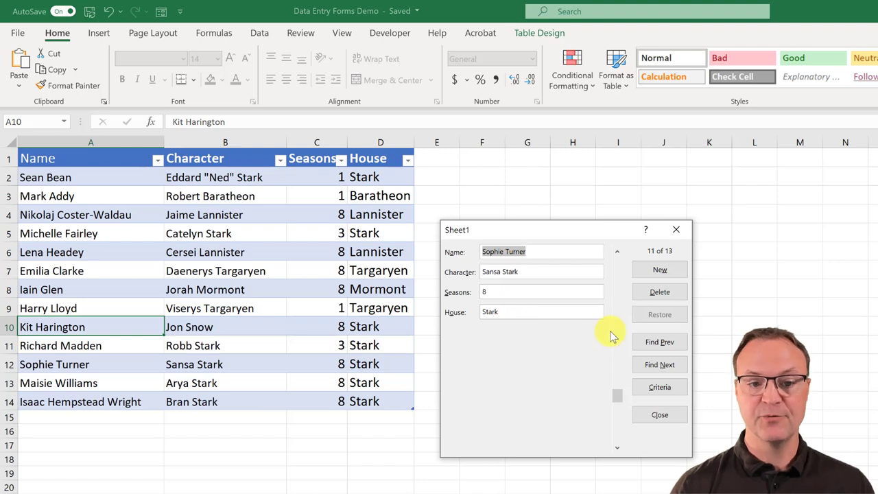
{"action": "mouse_move", "coordinate": [616, 323]}
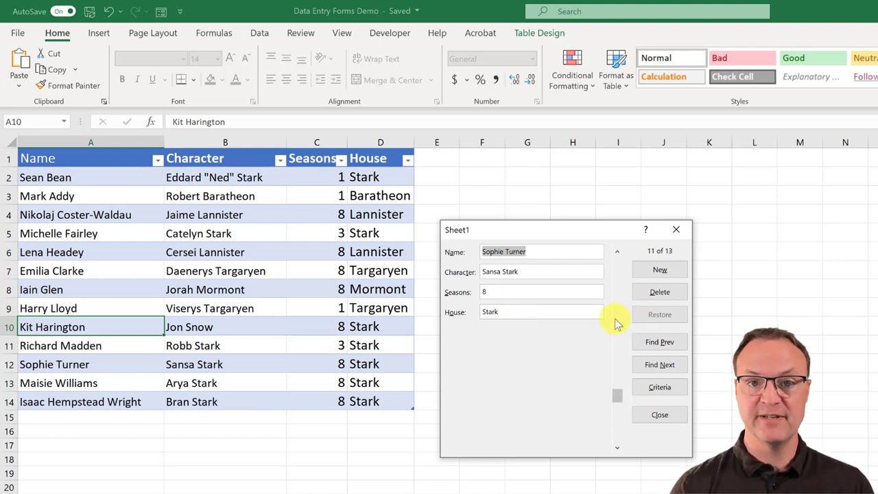
{"action": "mouse_move", "coordinate": [638, 326]}
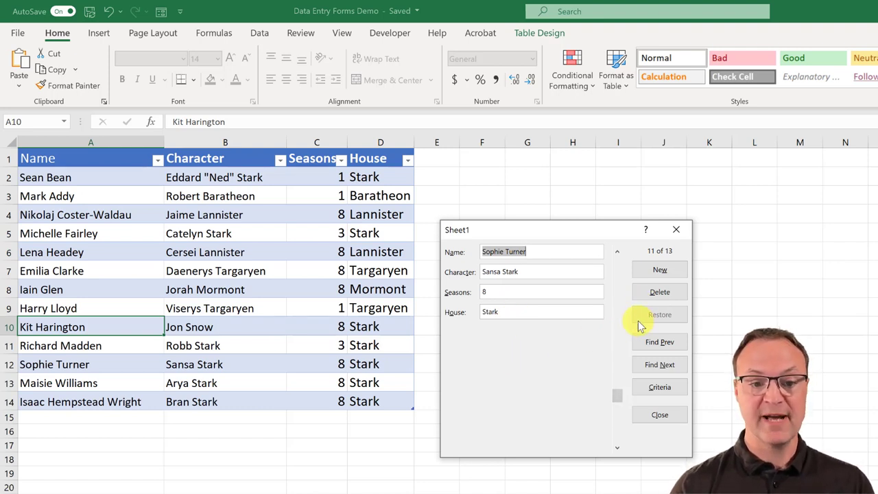
{"action": "mouse_move", "coordinate": [553, 362]}
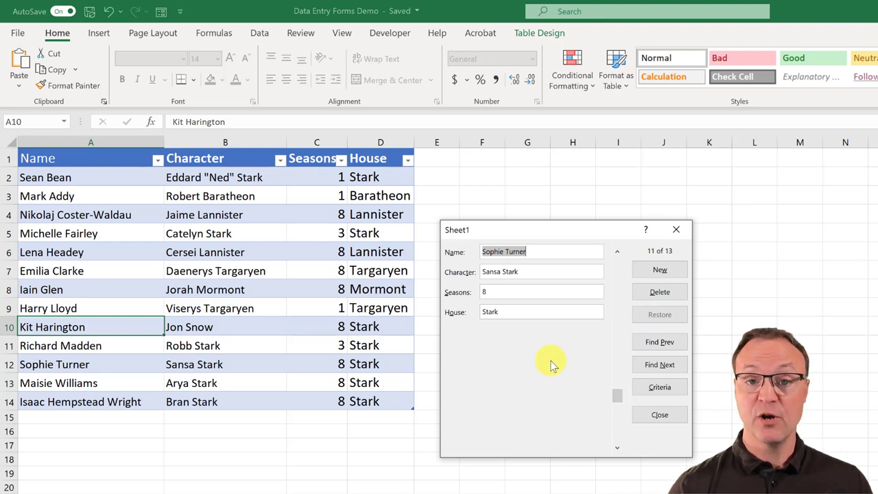
{"action": "mouse_move", "coordinate": [597, 361]}
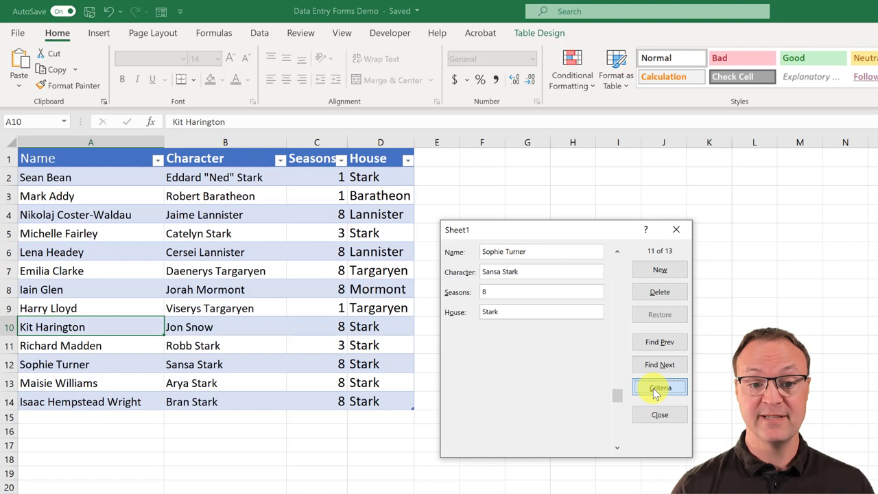
Step: Search for House Stark and browse matches to Robb Stark, then start typing Lannister criteria
{"action": "left_click", "coordinate": [659, 388]}
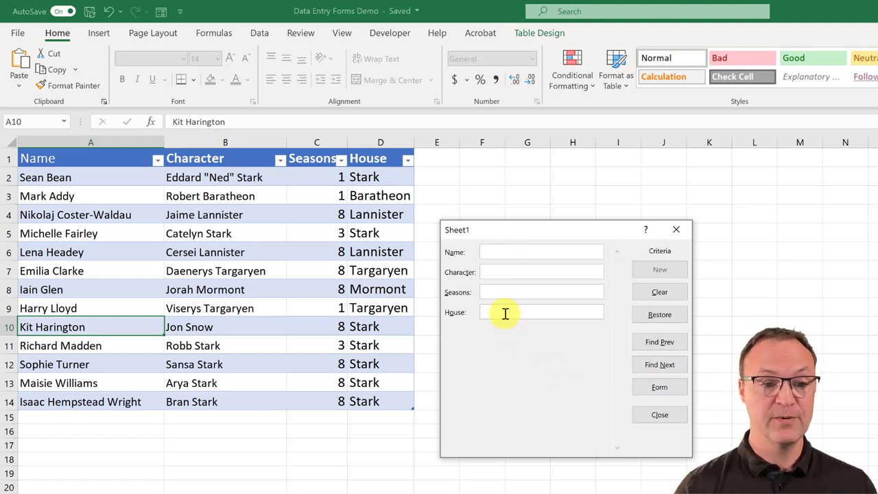
{"action": "type", "text": "Stark"}
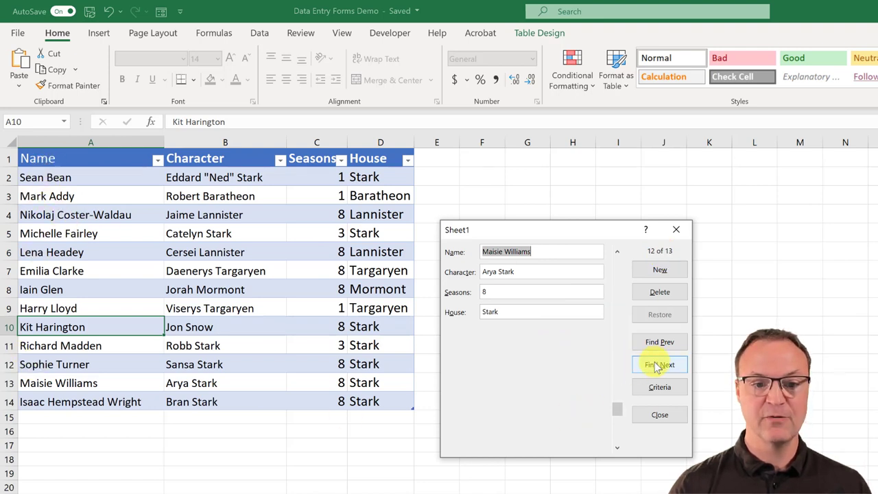
{"action": "left_click", "coordinate": [660, 364]}
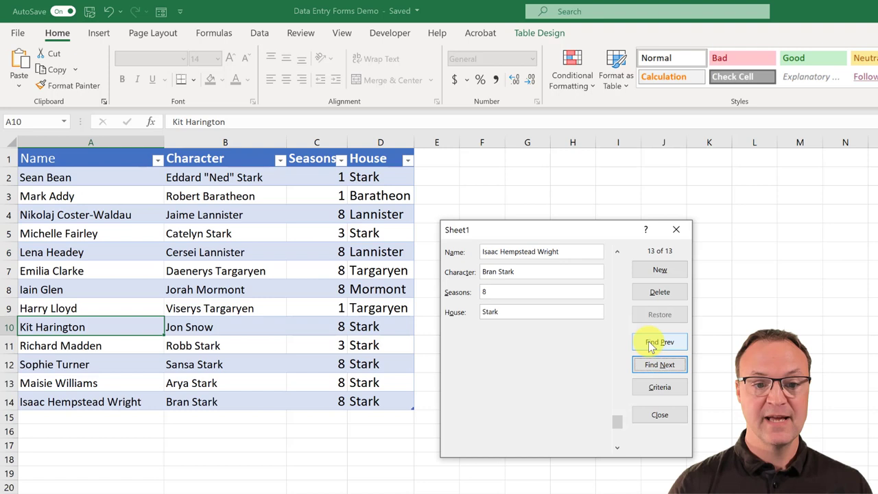
{"action": "left_click", "coordinate": [659, 342]}
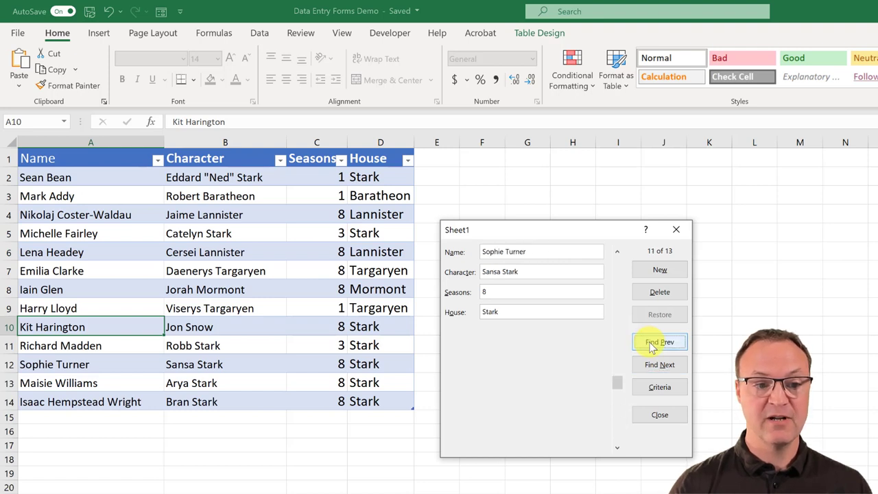
{"action": "left_click", "coordinate": [660, 341]}
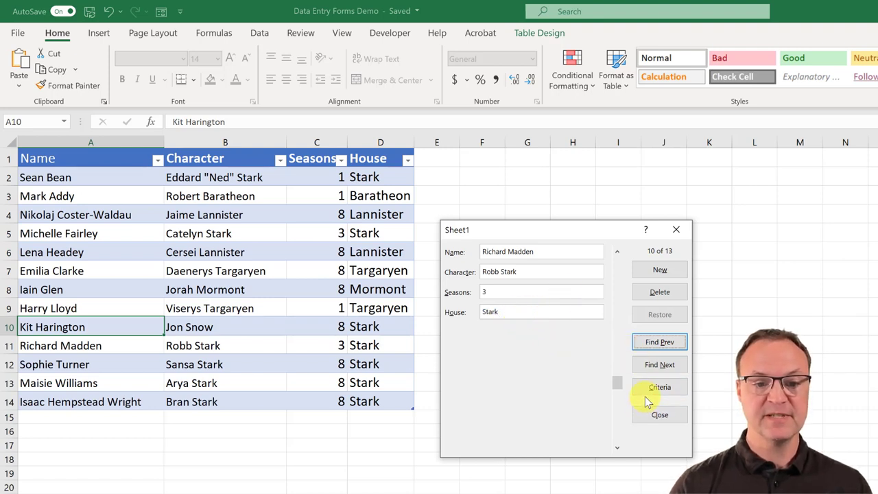
{"action": "left_click", "coordinate": [659, 387]}
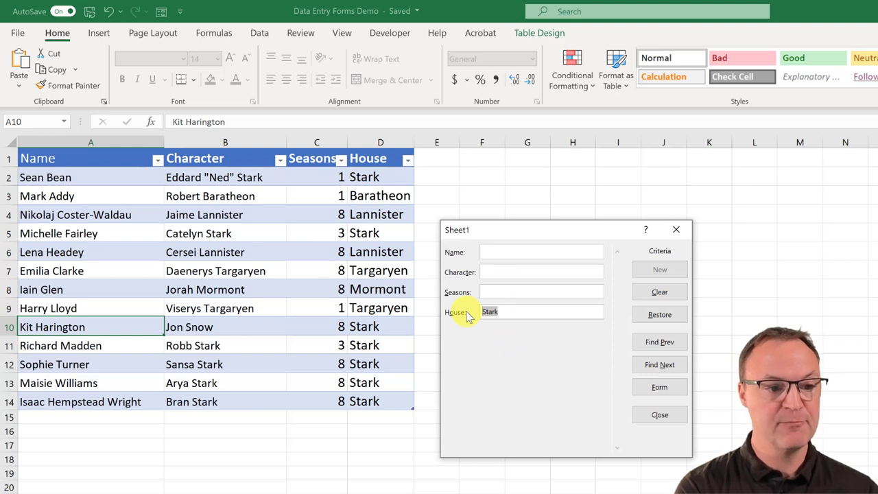
{"action": "type", "text": "Lan"}
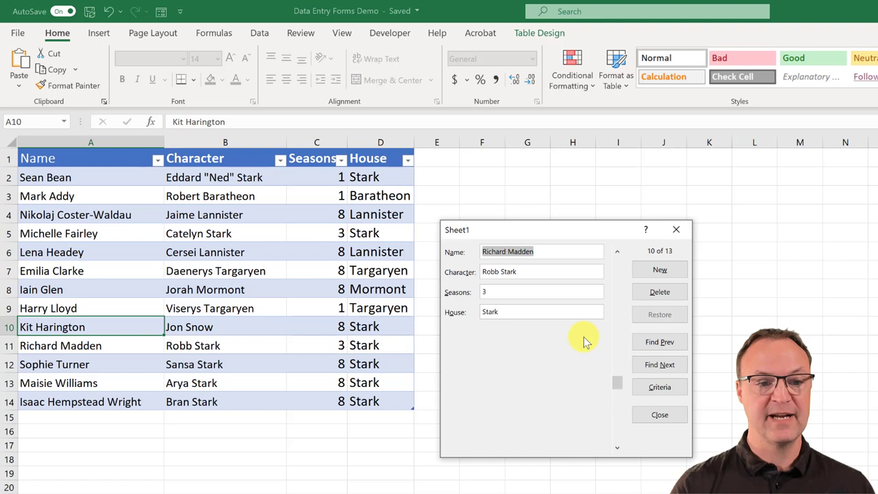
{"action": "mouse_move", "coordinate": [562, 291]}
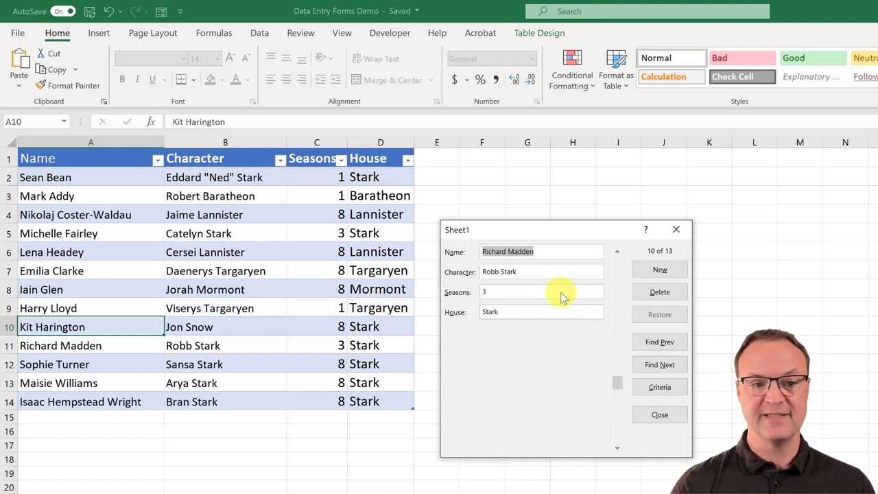
{"action": "mouse_move", "coordinate": [677, 229]}
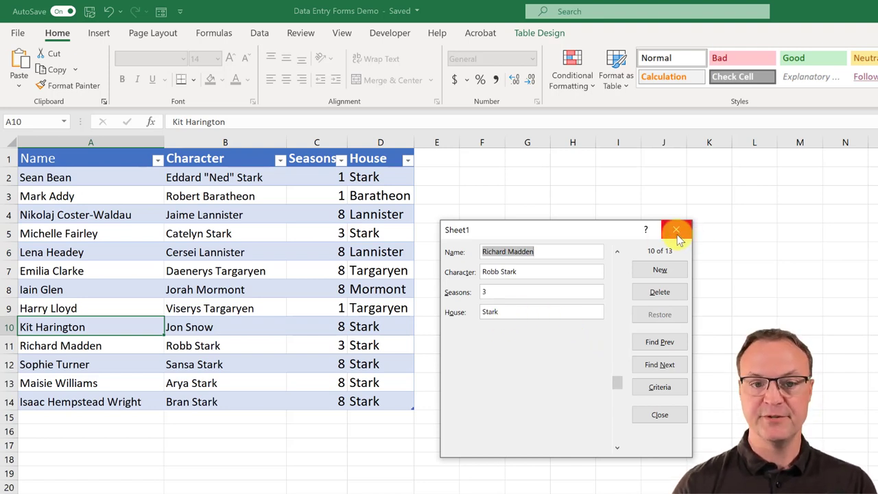
Step: Search House = Lannister and browse matches to Nikolaj Coster-Waldau as Jaime Lannister
{"action": "left_click", "coordinate": [676, 230]}
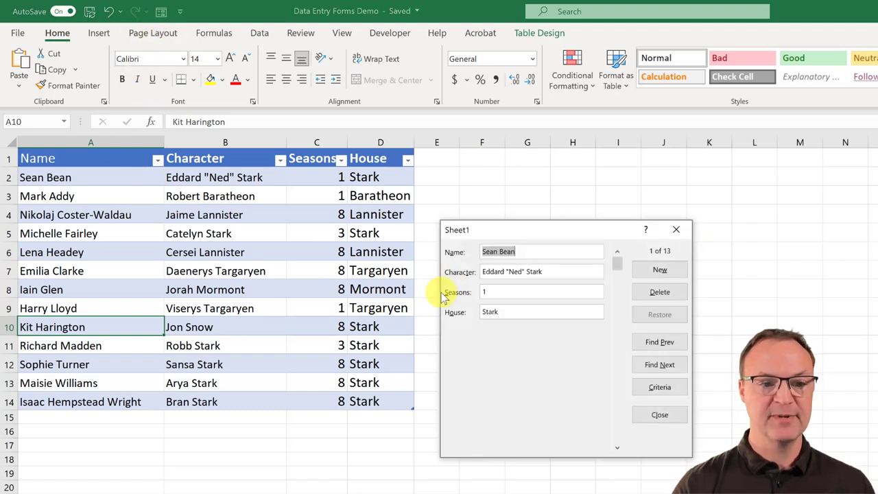
{"action": "left_click", "coordinate": [659, 387]}
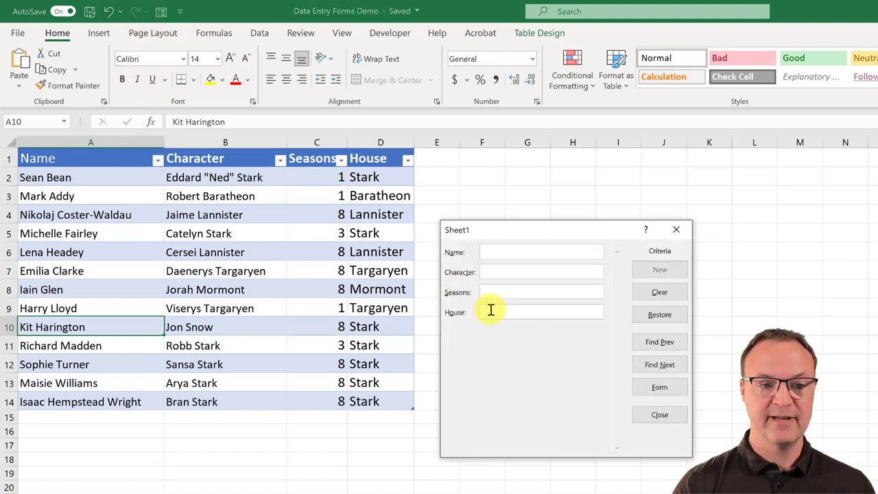
{"action": "type", "text": "Lannister"}
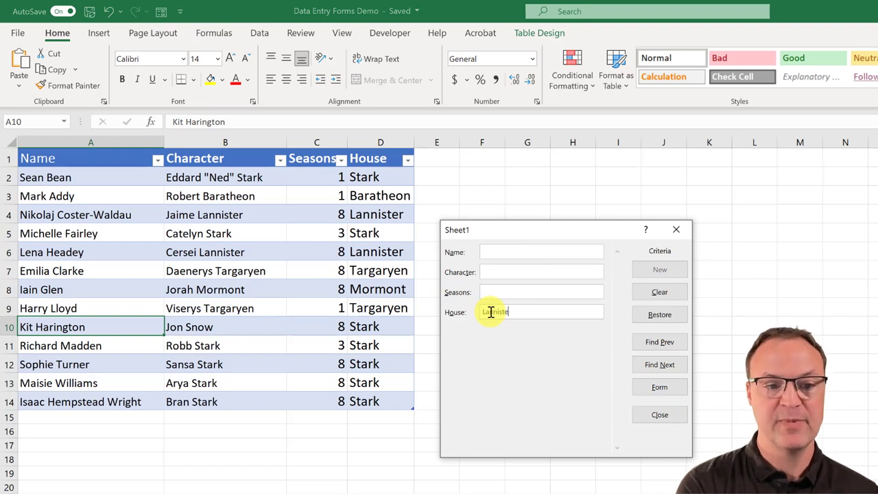
{"action": "left_click", "coordinate": [659, 342]}
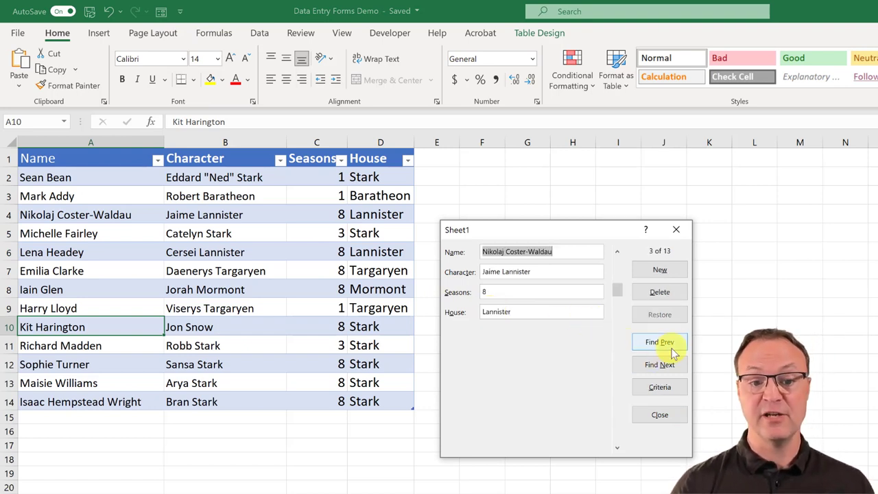
{"action": "left_click", "coordinate": [659, 342]}
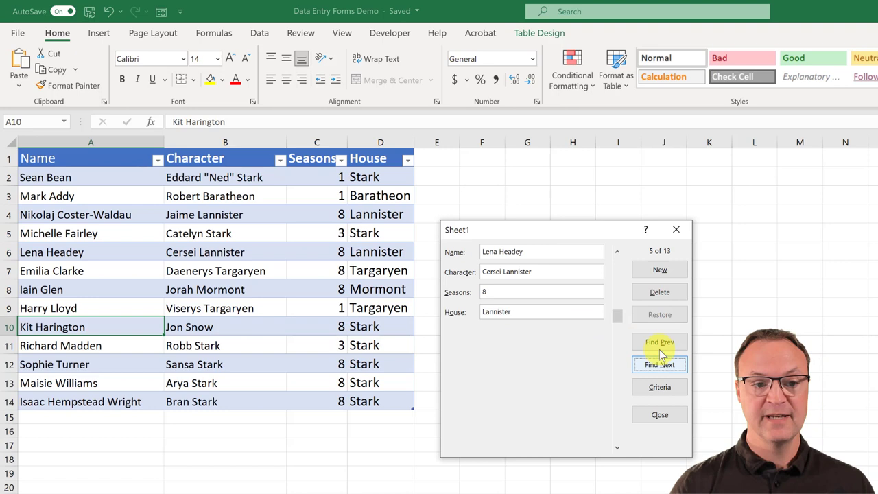
{"action": "left_click", "coordinate": [660, 342]}
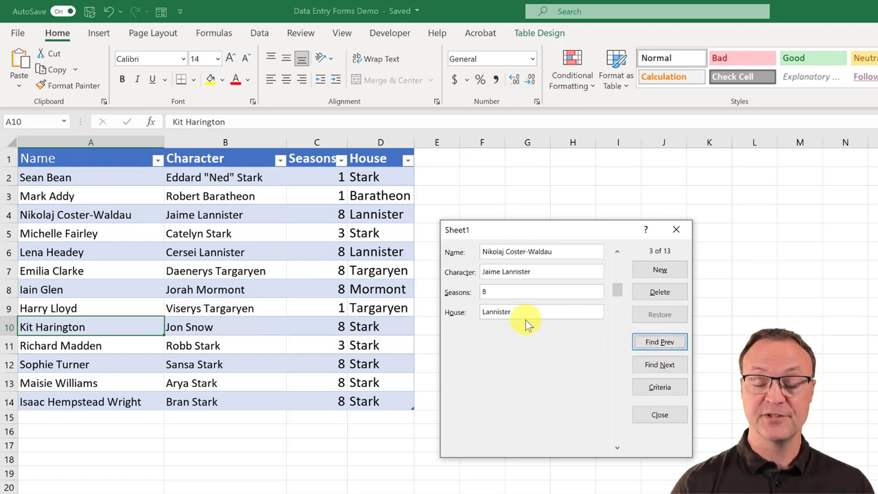
{"action": "mouse_move", "coordinate": [540, 339]}
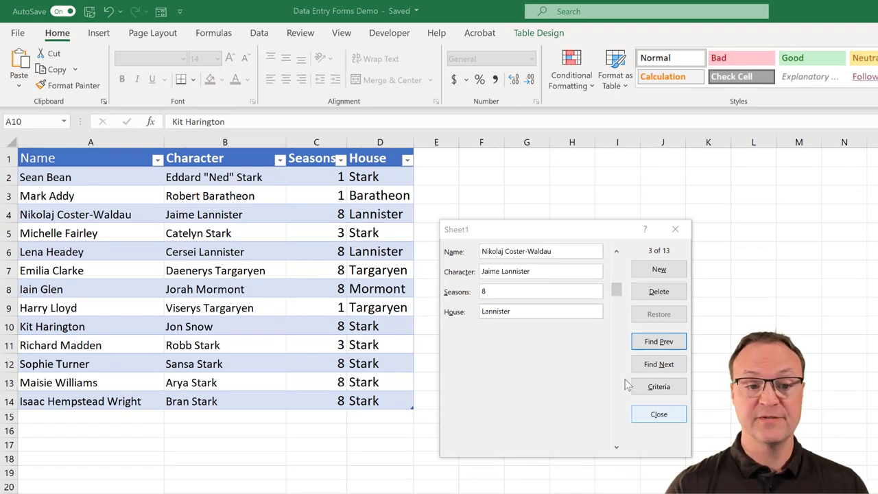
{"action": "mouse_move", "coordinate": [522, 302]}
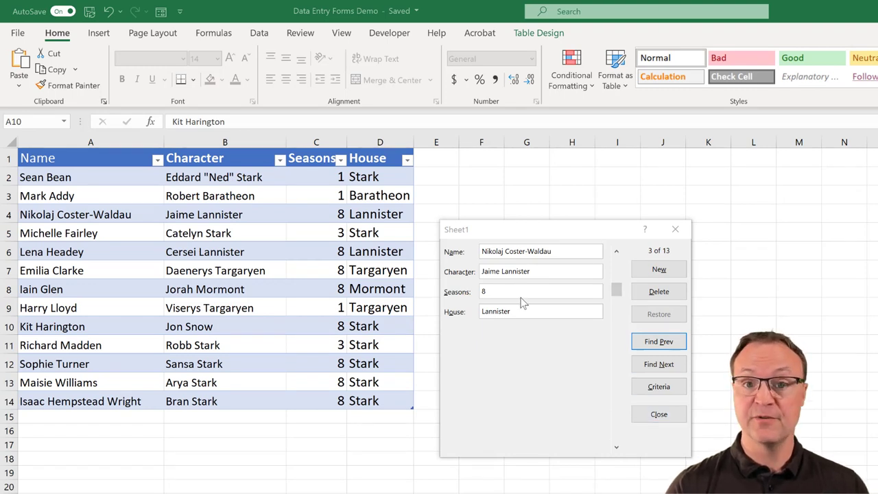
Step: Reopen the data form and search Seasons = 1 to find Mark Addy's record
{"action": "left_click", "coordinate": [658, 414]}
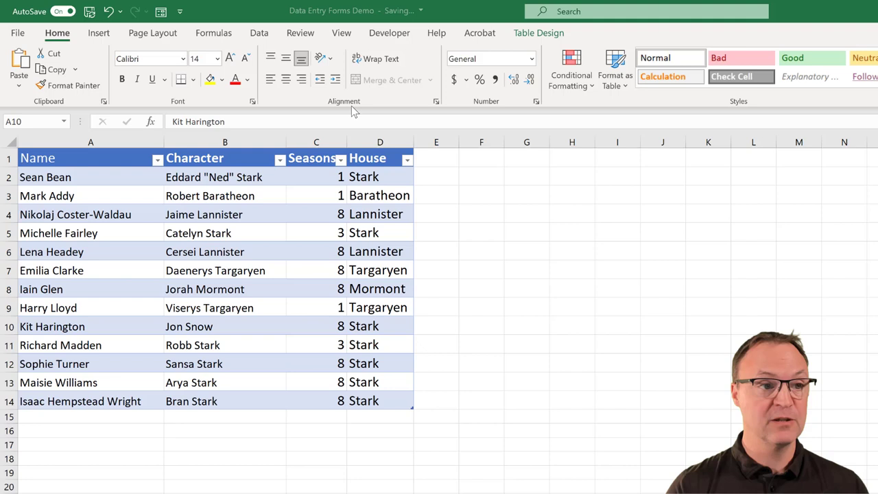
{"action": "left_click", "coordinate": [91, 326]}
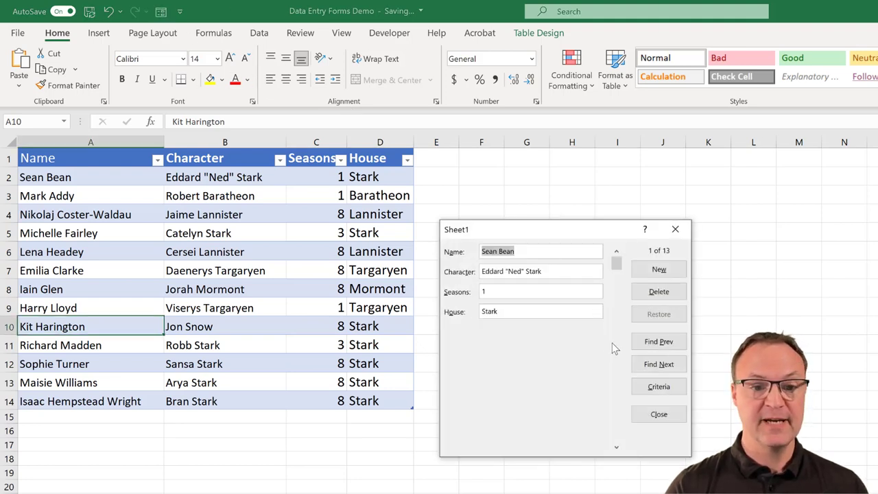
{"action": "left_click", "coordinate": [658, 386]}
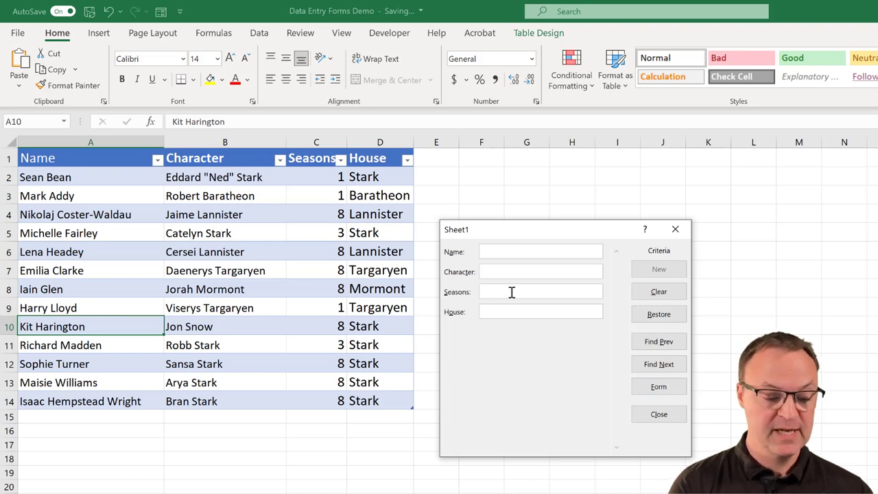
{"action": "type", "text": "1"}
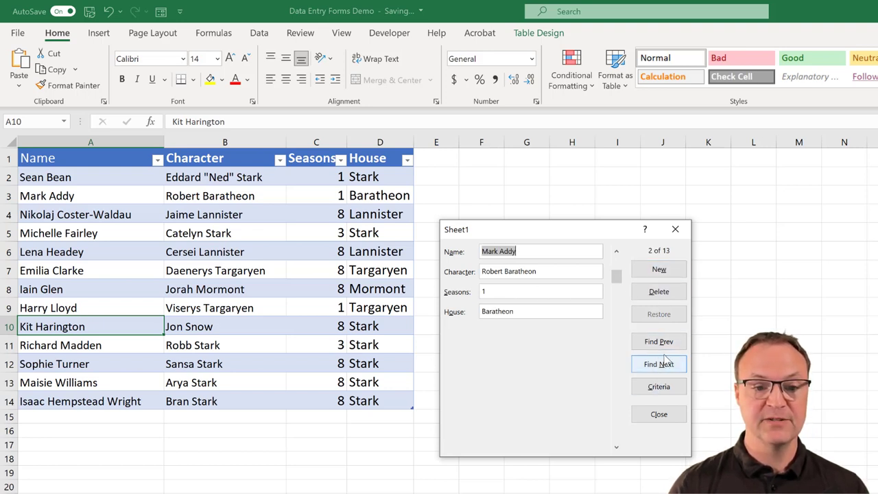
{"action": "left_click", "coordinate": [658, 363]}
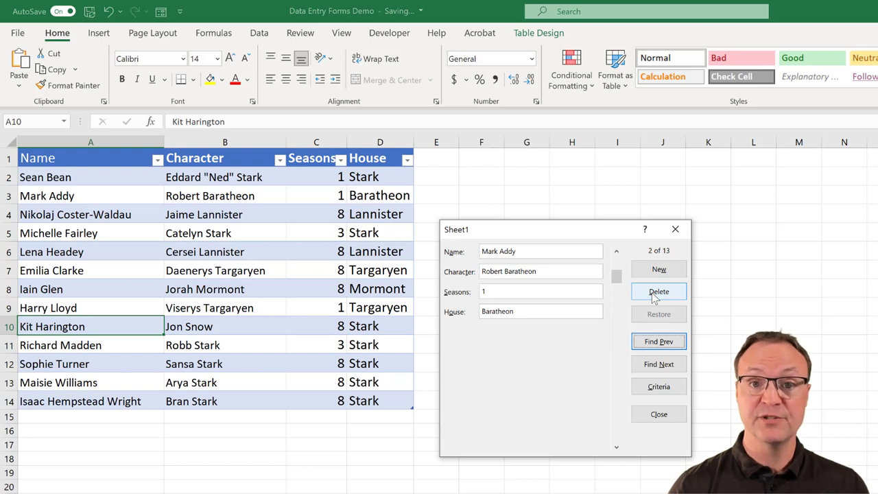
Step: Delete Mark Addy's Robert Baratheon record and confirm, leaving 12 records
{"action": "left_click", "coordinate": [658, 291]}
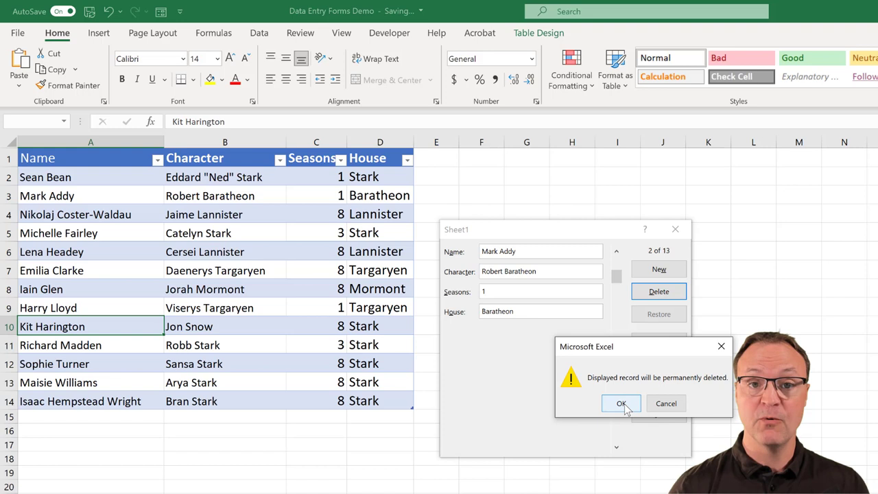
{"action": "left_click", "coordinate": [622, 403]}
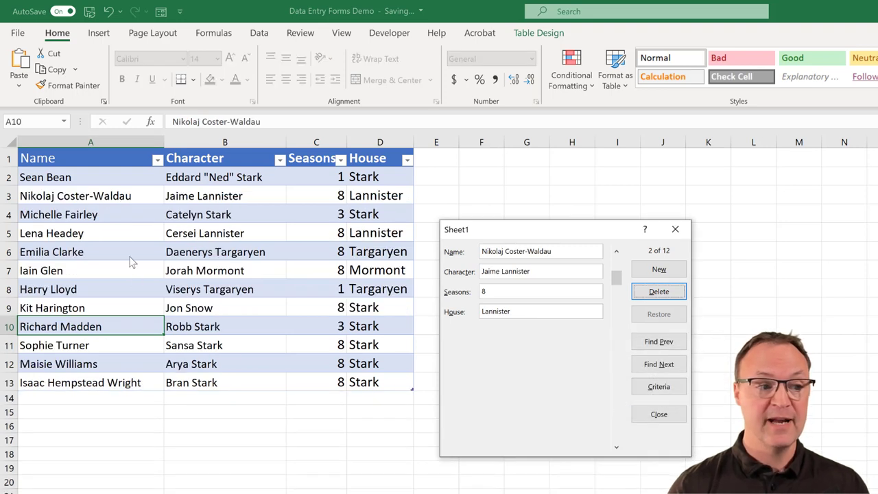
{"action": "mouse_move", "coordinate": [136, 319]}
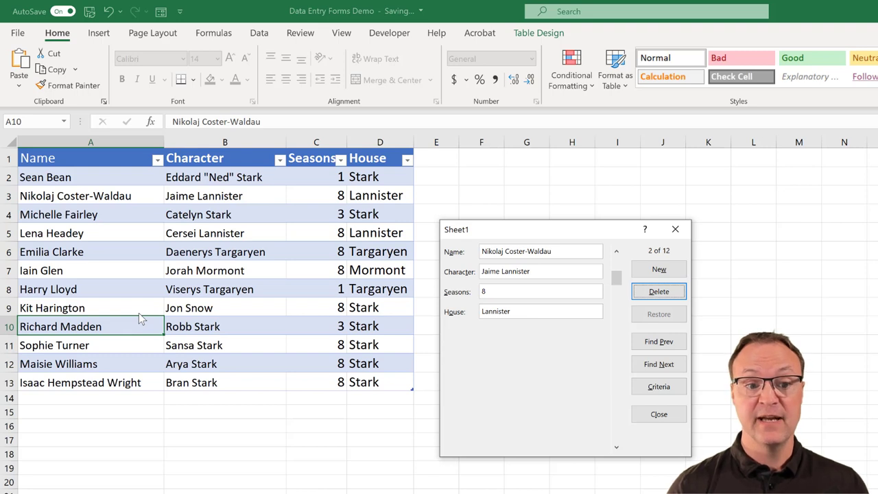
{"action": "mouse_move", "coordinate": [453, 375]}
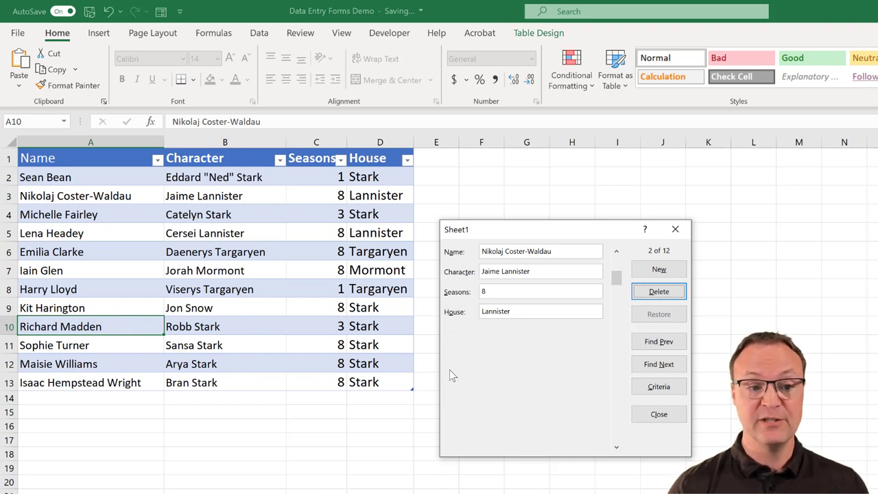
{"action": "mouse_move", "coordinate": [459, 376]}
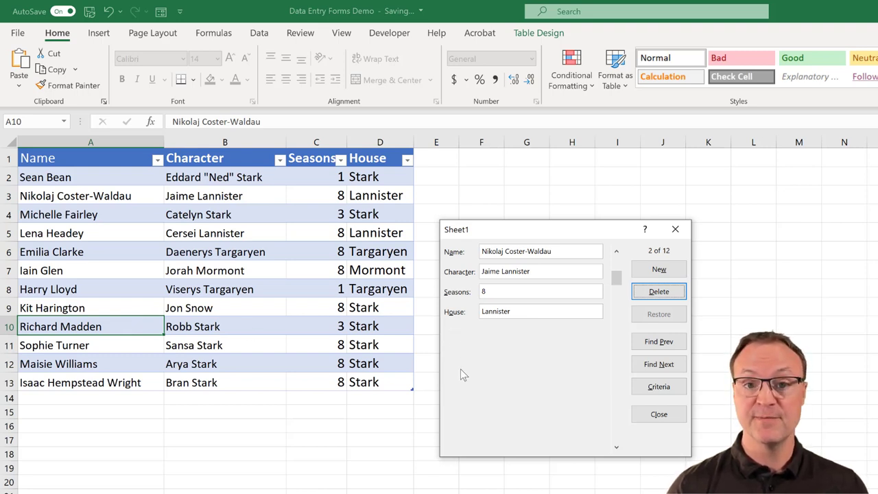
{"action": "mouse_move", "coordinate": [501, 372]}
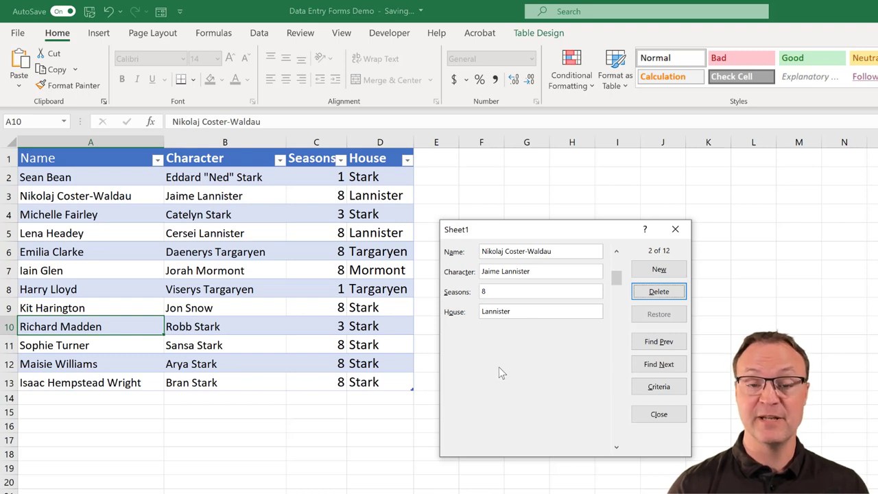